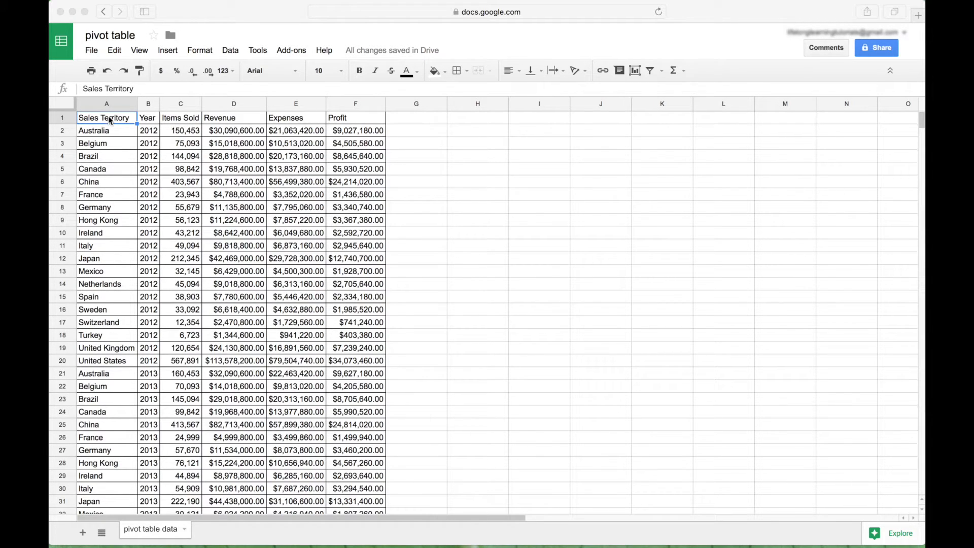
mouse_move(113, 151)
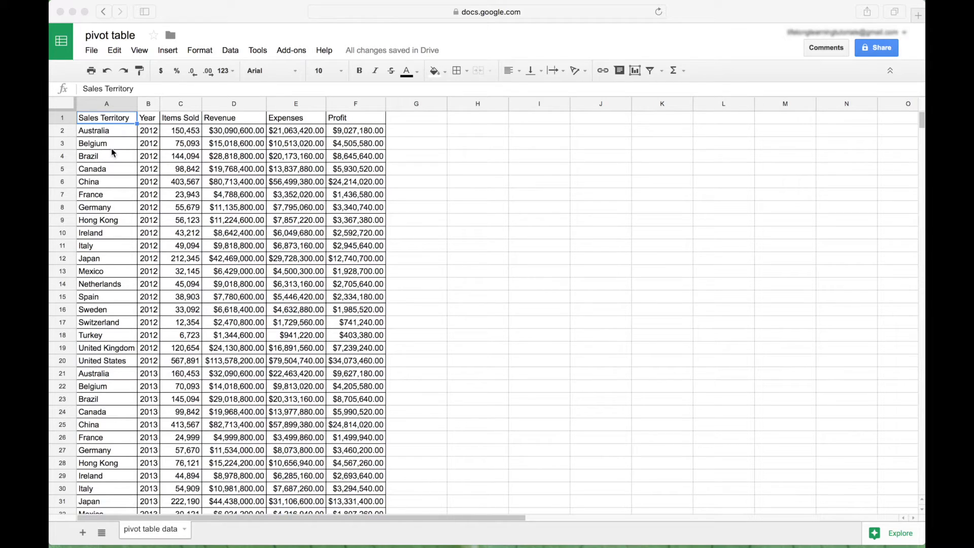
mouse_move(187, 123)
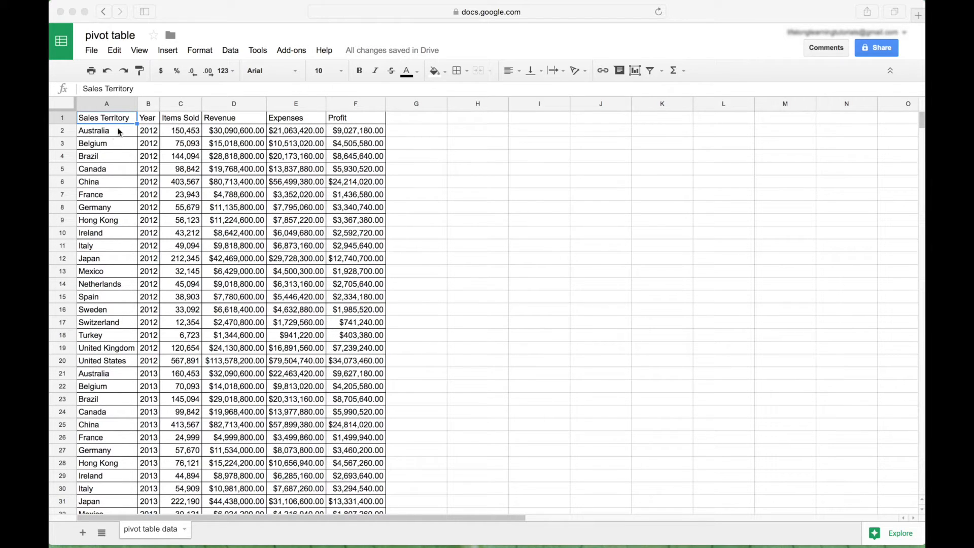
mouse_move(138, 304)
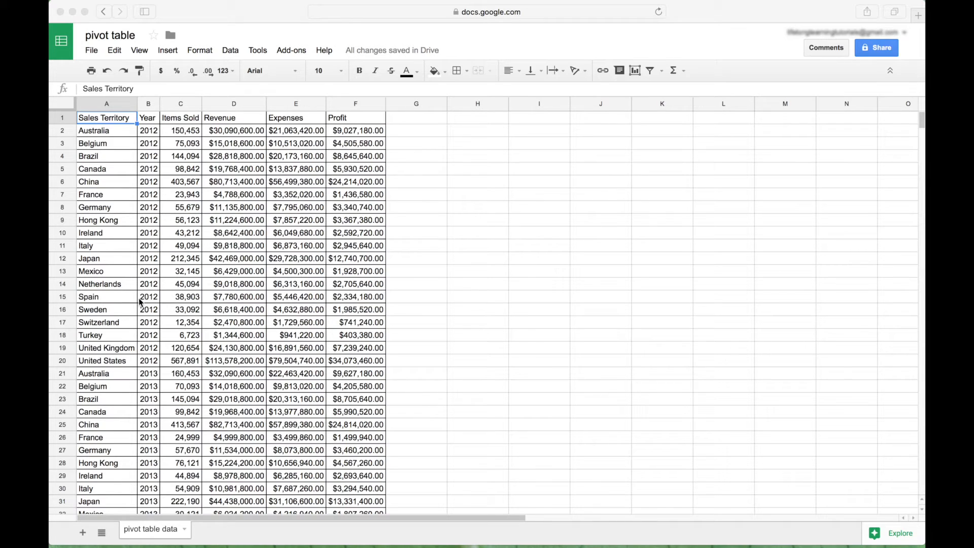
Step: Scroll down to the last data row and back up while selecting the range
scroll("down", 3)
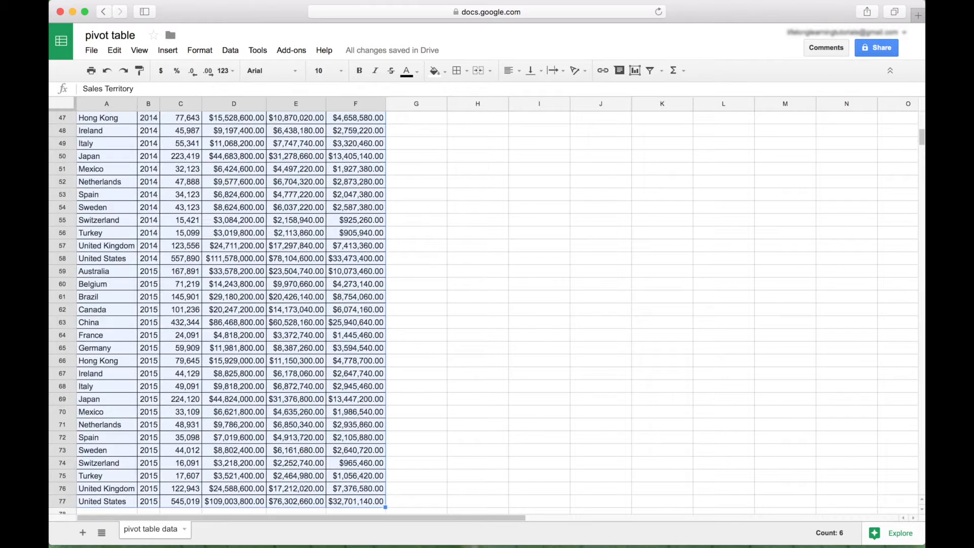
scroll("up", 3)
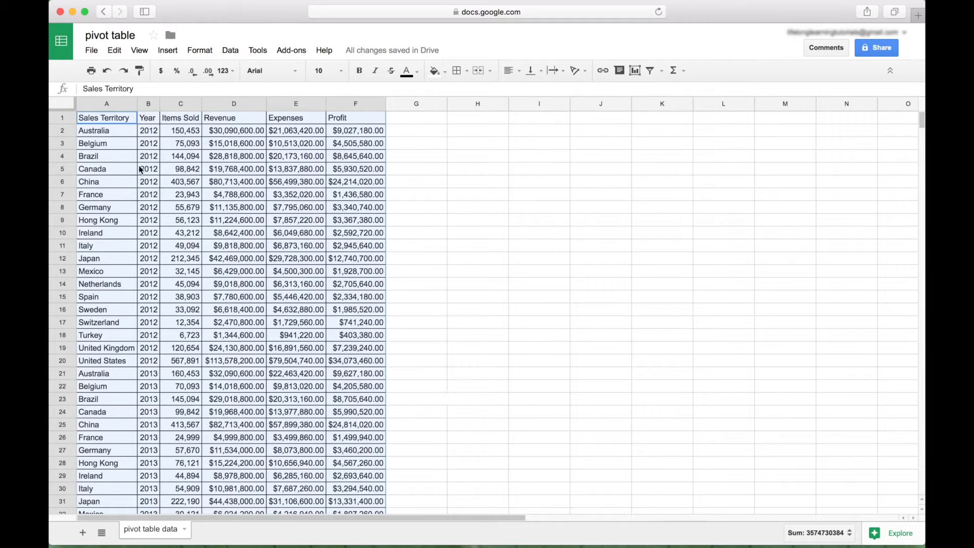
Step: Create a pivot table from the Data menu on a new sheet
left_click(230, 50)
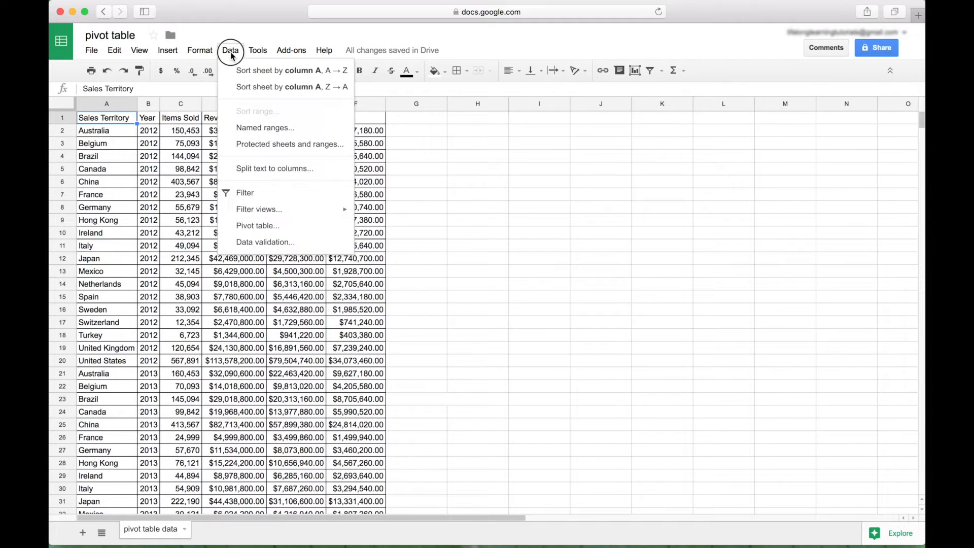
mouse_move(257, 226)
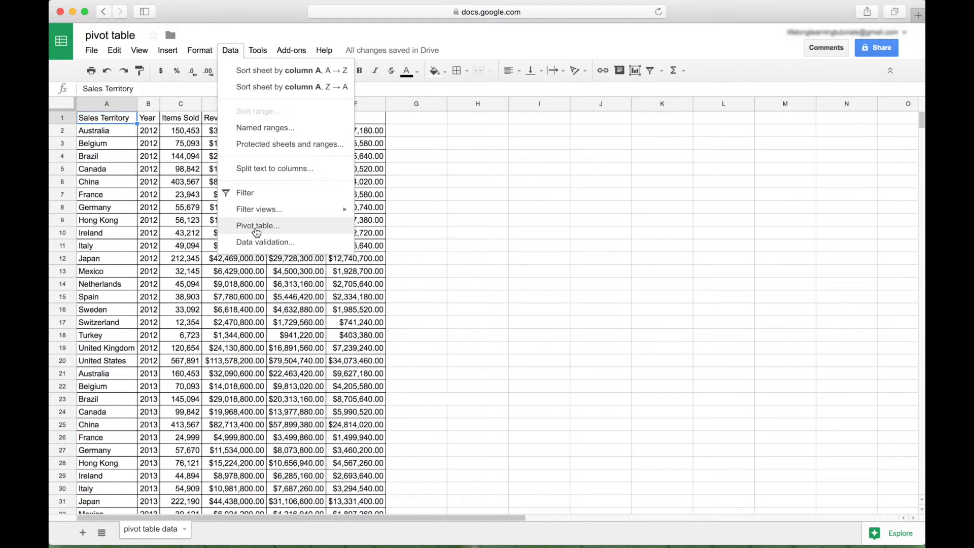
left_click(257, 225)
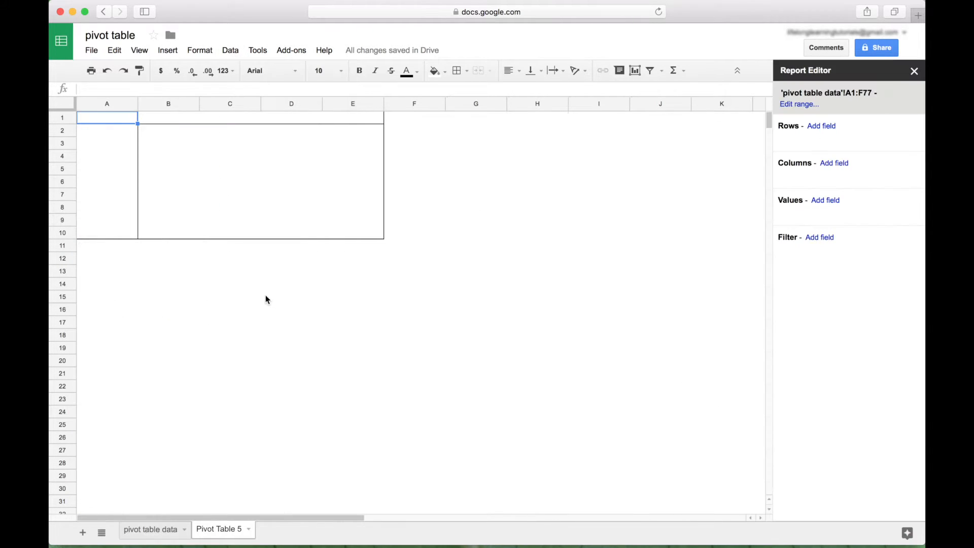
mouse_move(525, 224)
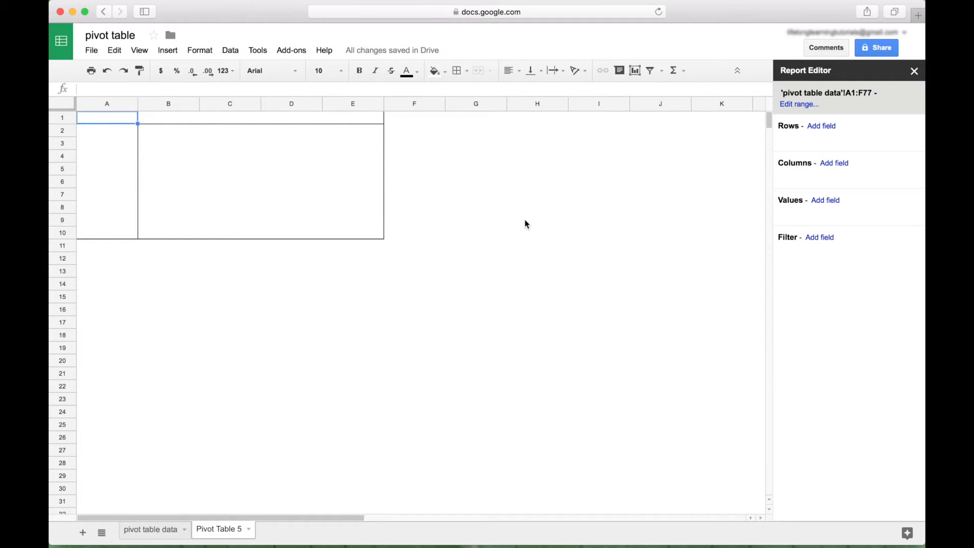
mouse_move(787, 82)
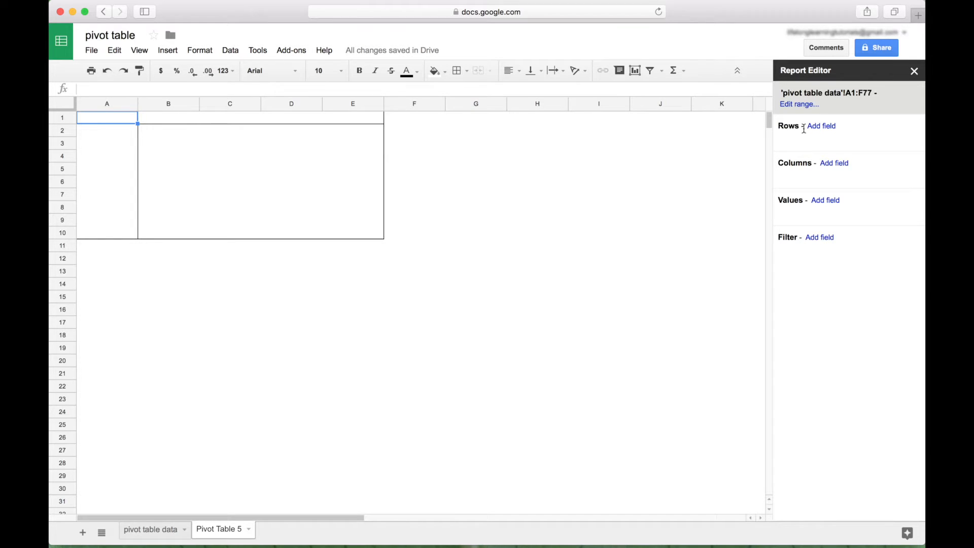
Step: Add Sales Territory as rows, Year as columns and summed Profit as values
left_click(820, 125)
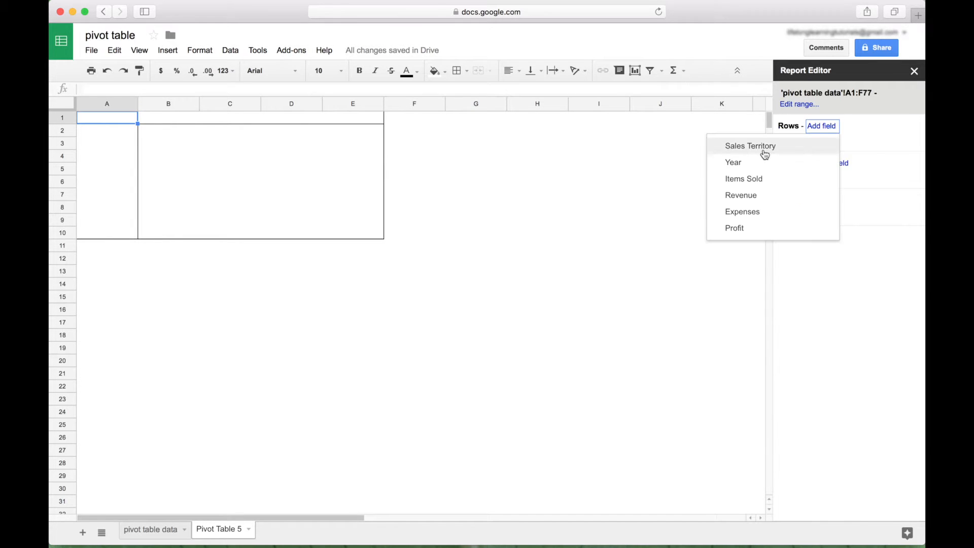
left_click(750, 145)
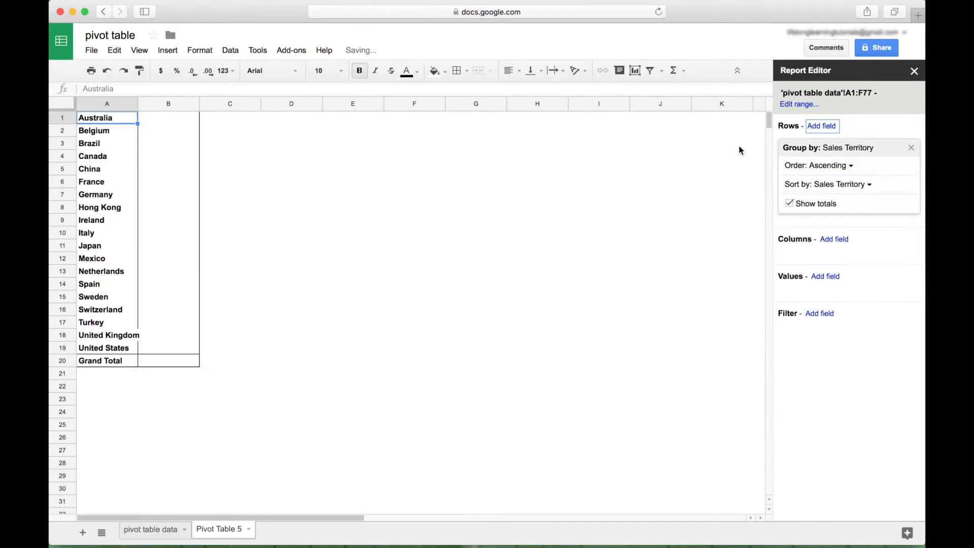
mouse_move(834, 239)
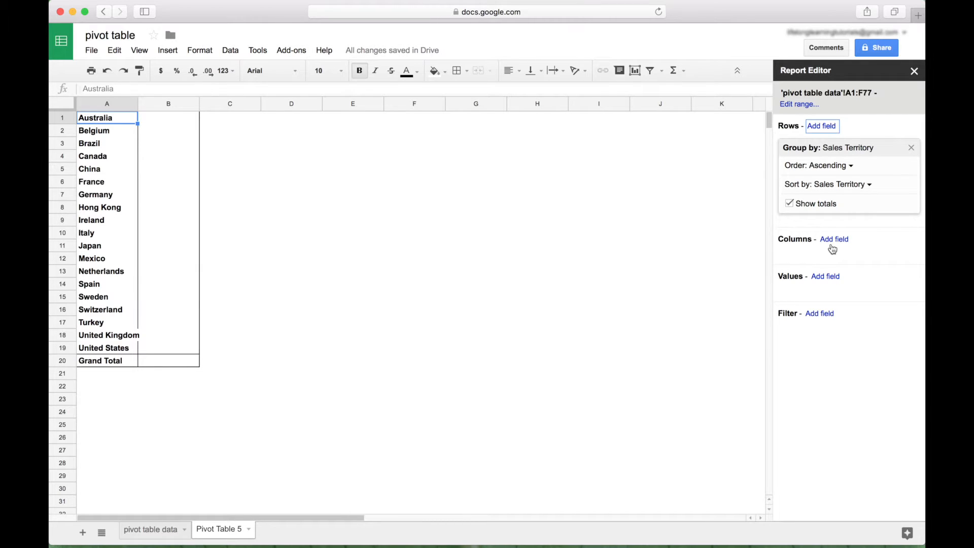
left_click(834, 239)
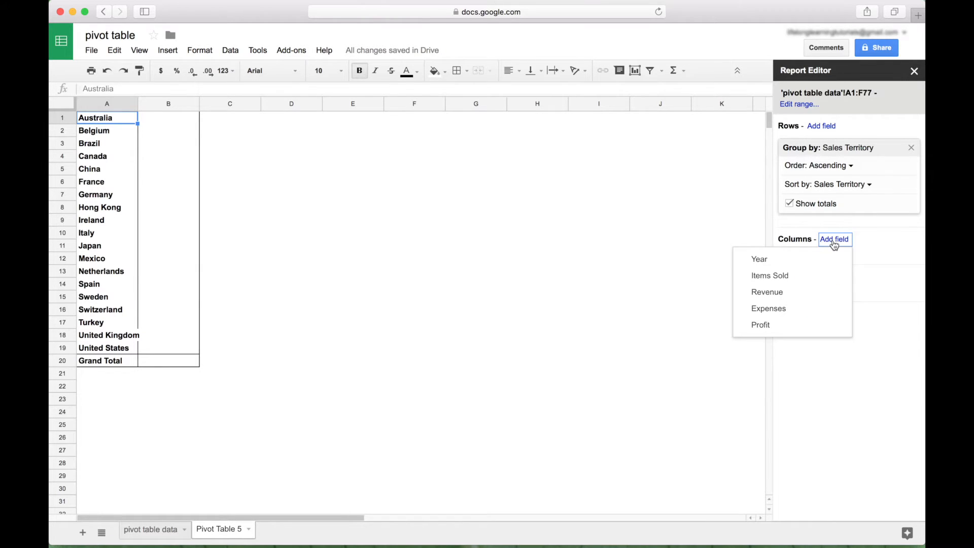
mouse_move(758, 259)
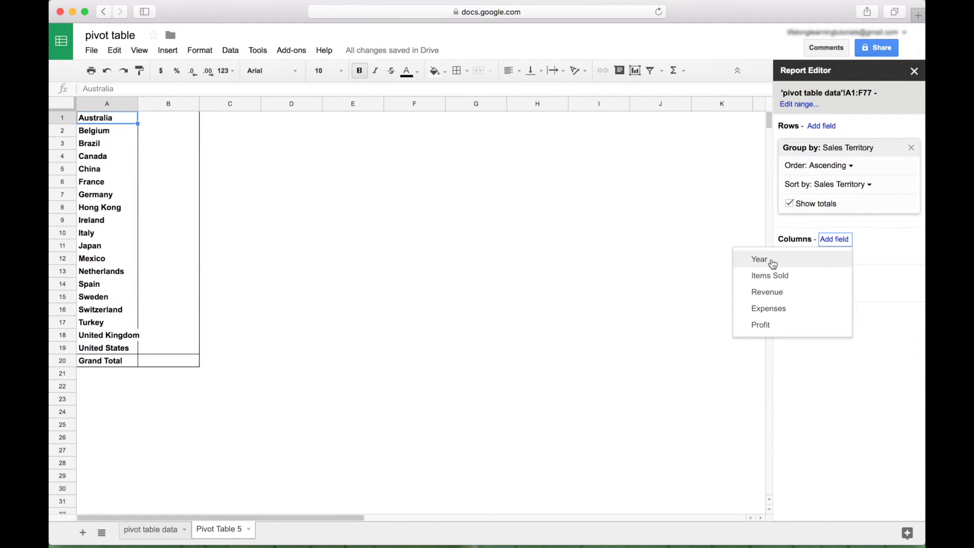
left_click(758, 258)
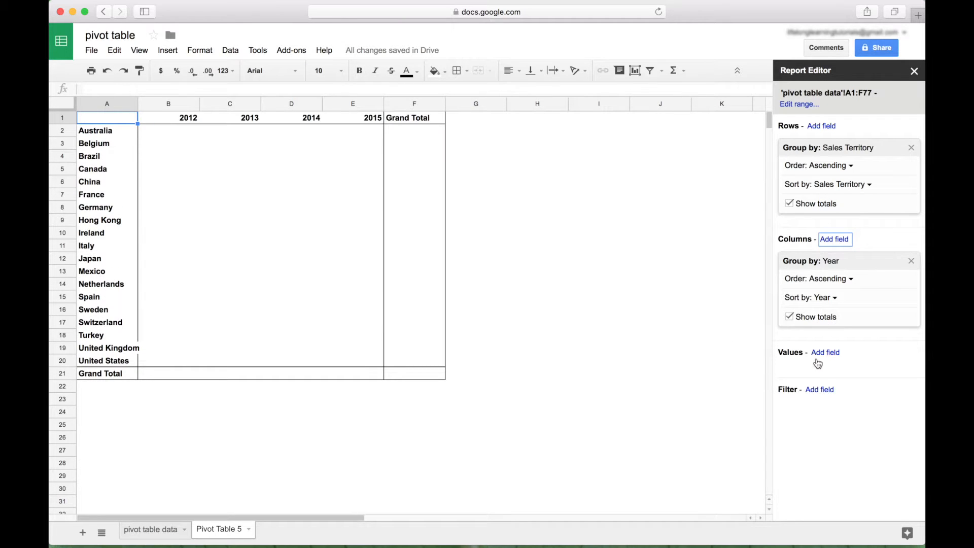
left_click(824, 352)
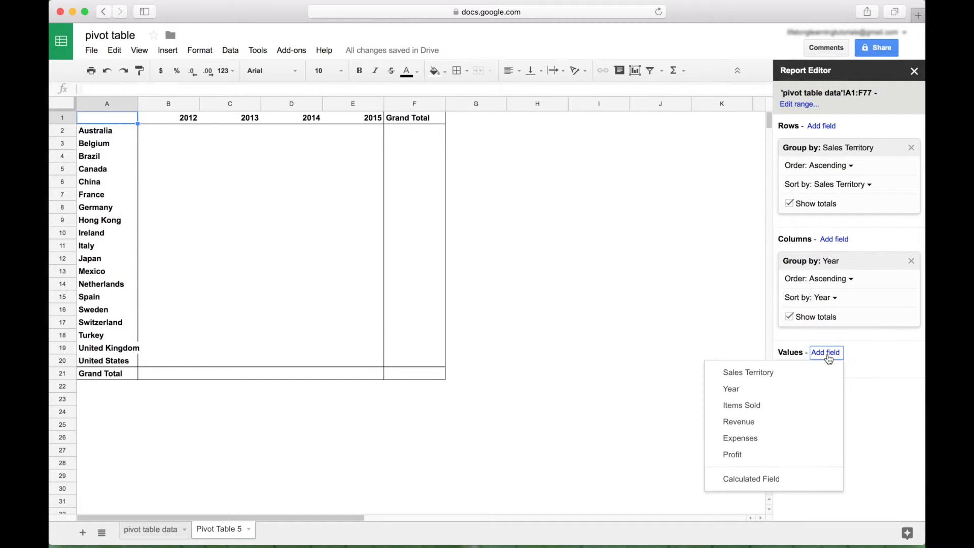
left_click(731, 454)
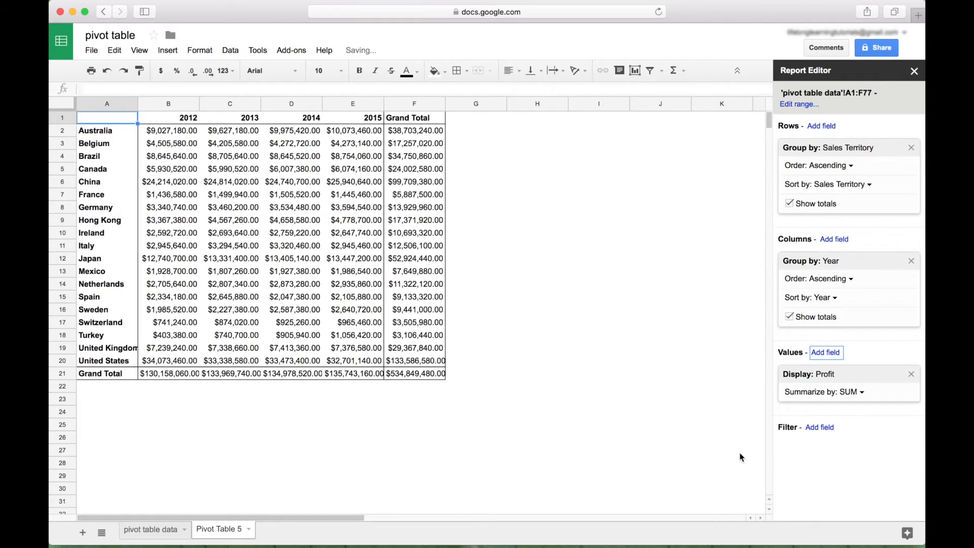
mouse_move(183, 138)
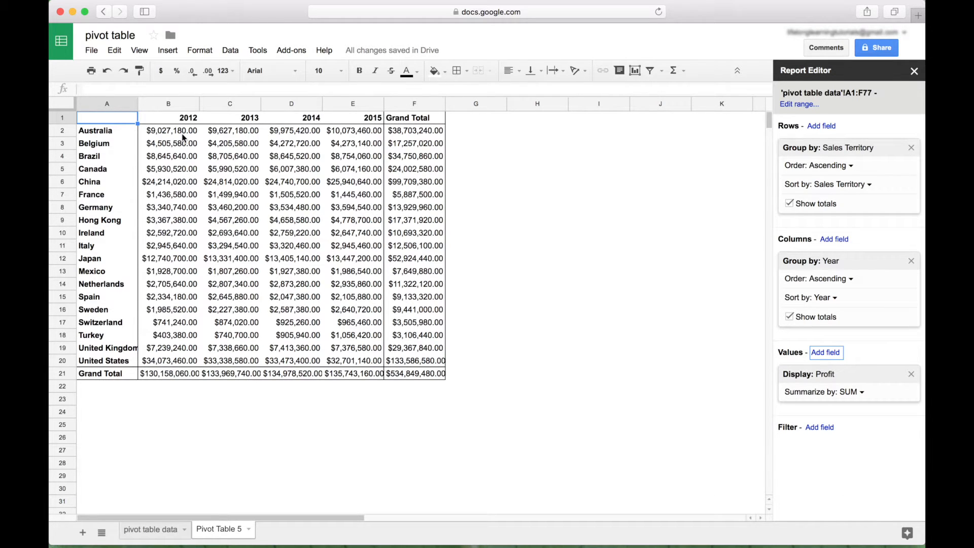
mouse_move(124, 135)
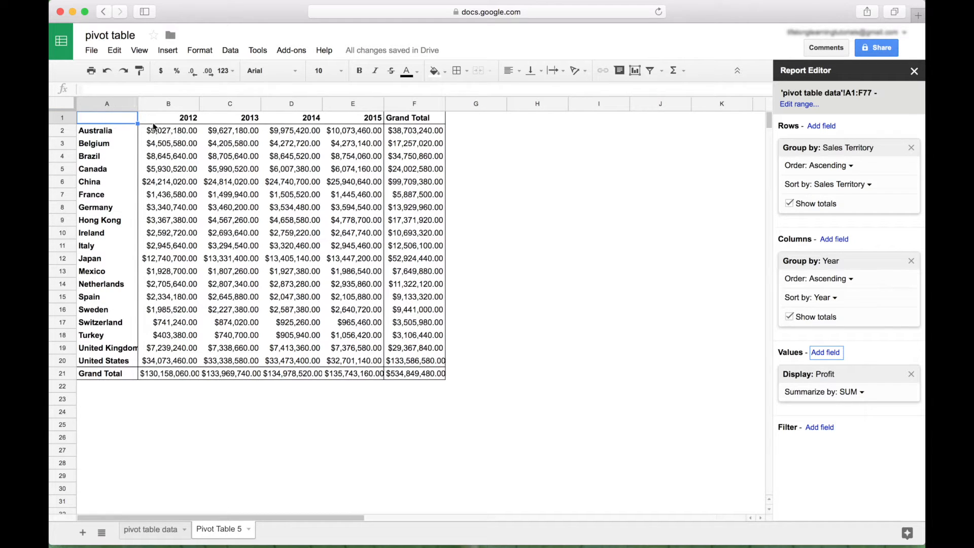
mouse_move(322, 144)
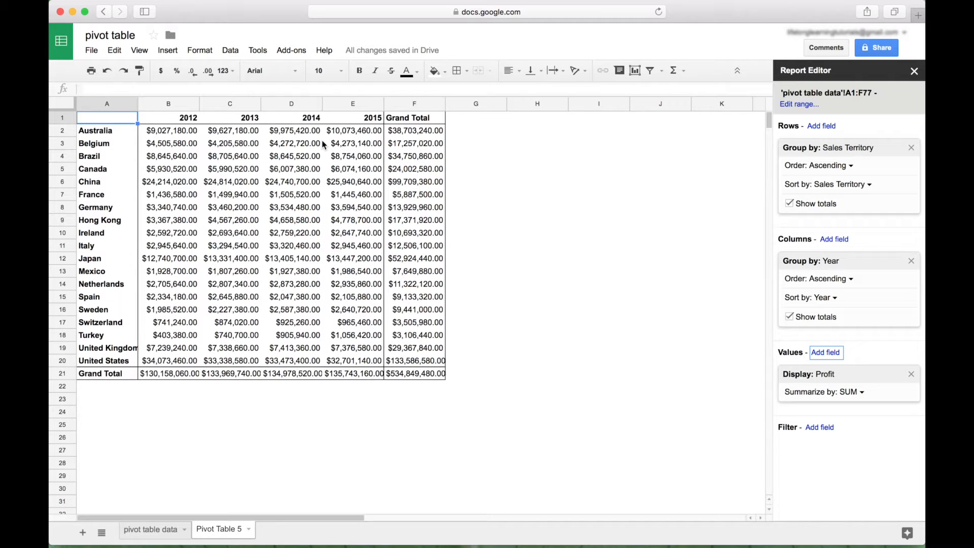
mouse_move(414, 131)
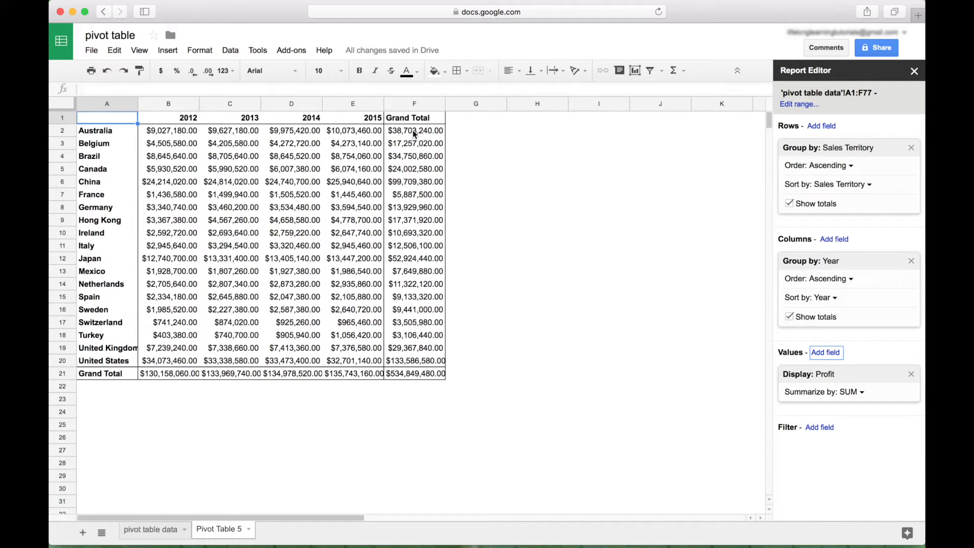
Step: Order territories descending by SUM of Profit on the Grand Total
left_click(414, 131)
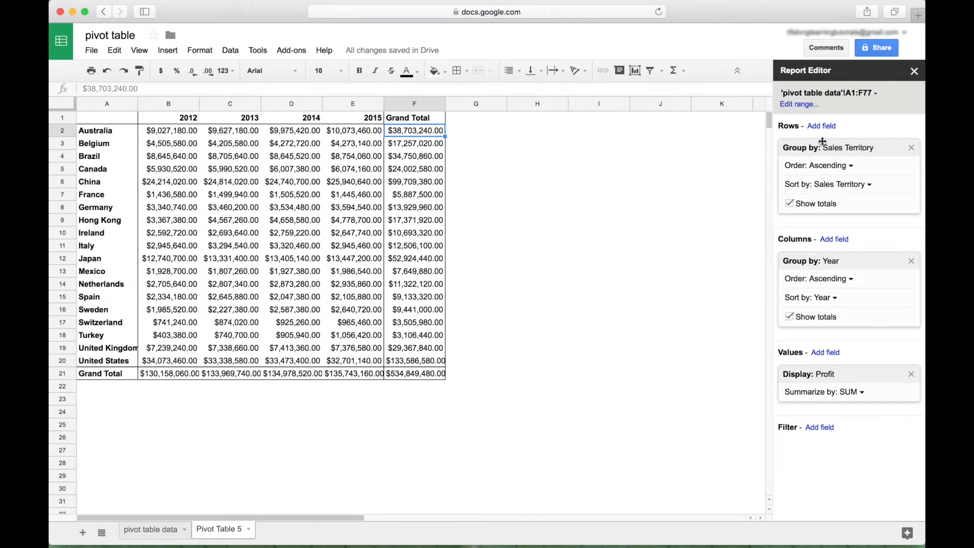
left_click(830, 165)
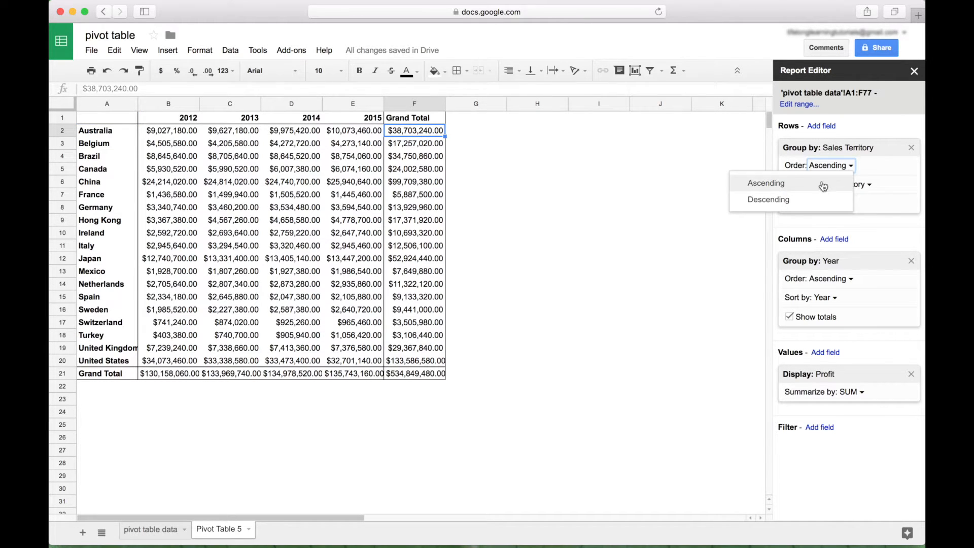
left_click(768, 200)
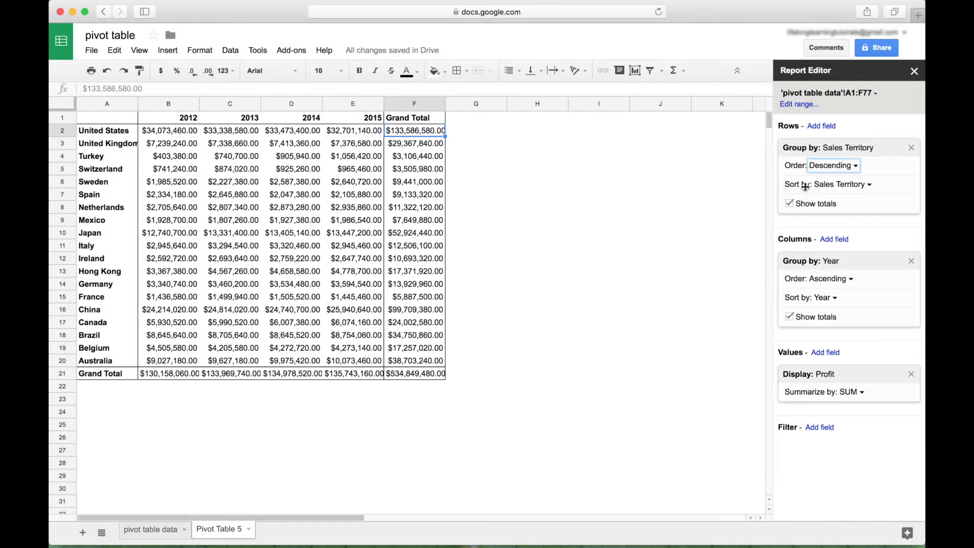
left_click(841, 183)
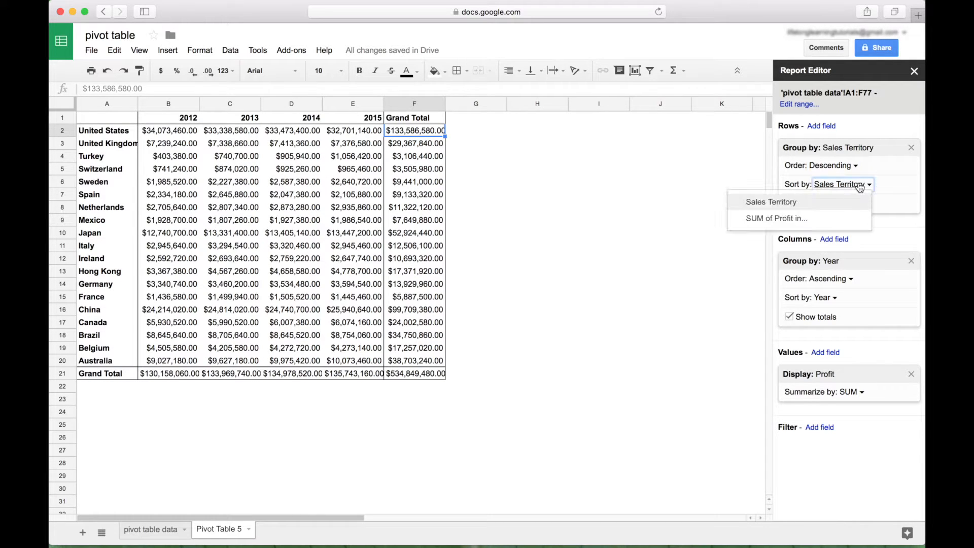
left_click(775, 218)
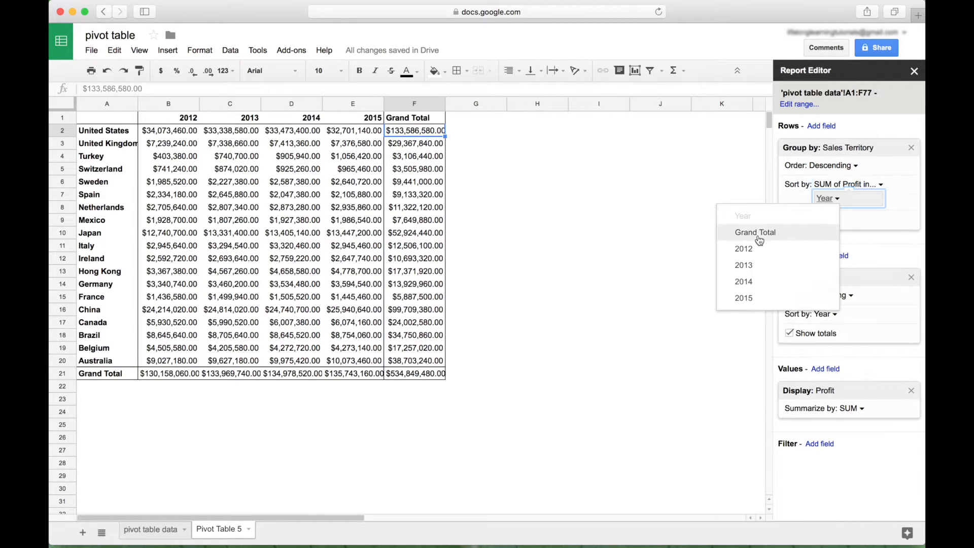
left_click(755, 231)
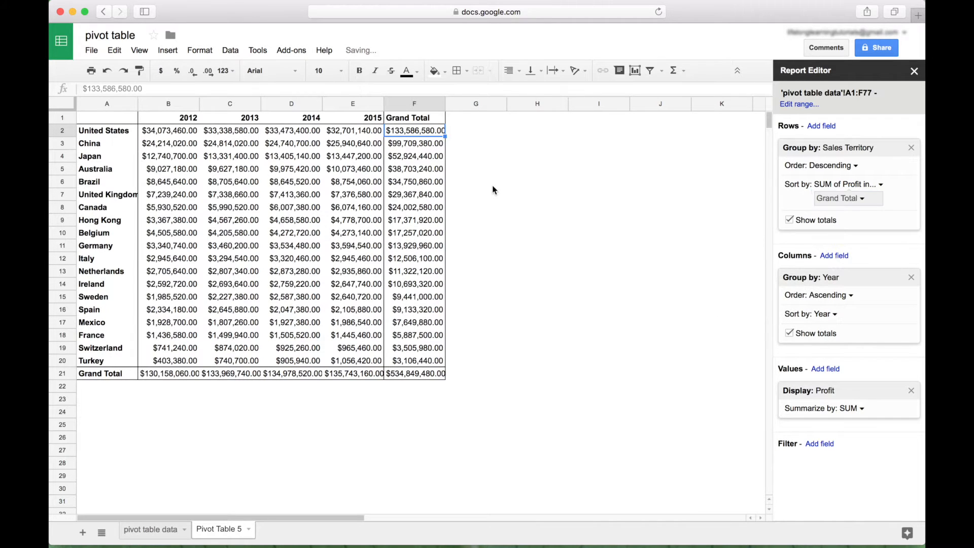
mouse_move(474, 150)
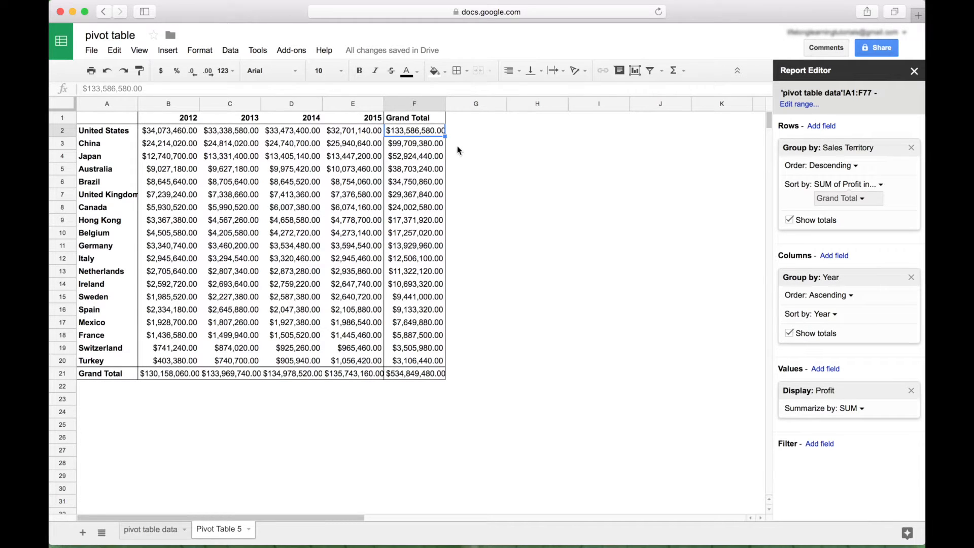
left_click(106, 131)
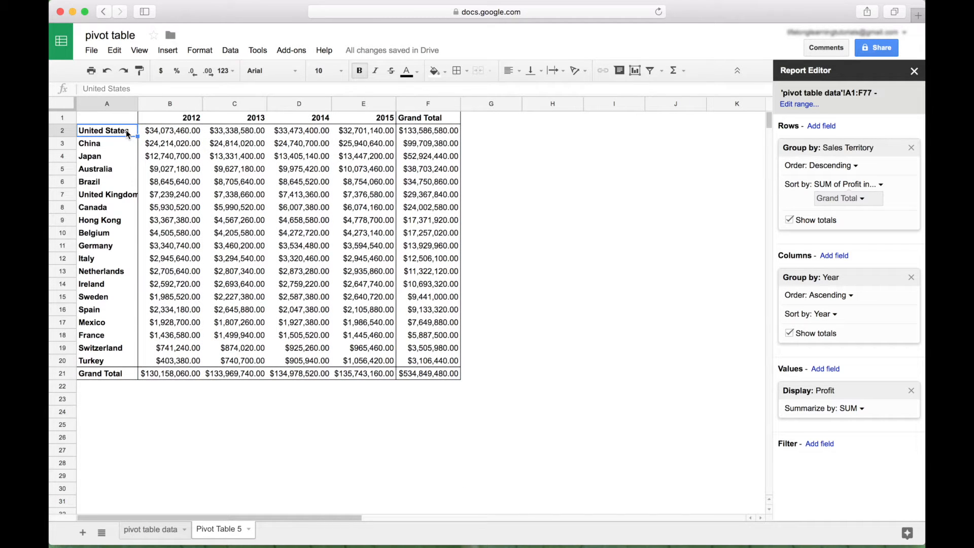
mouse_move(239, 386)
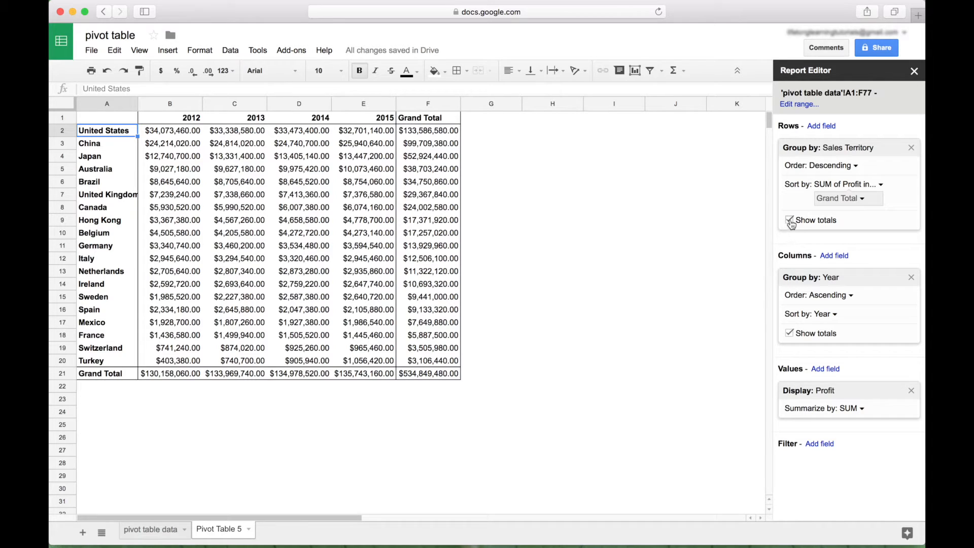
left_click(789, 220)
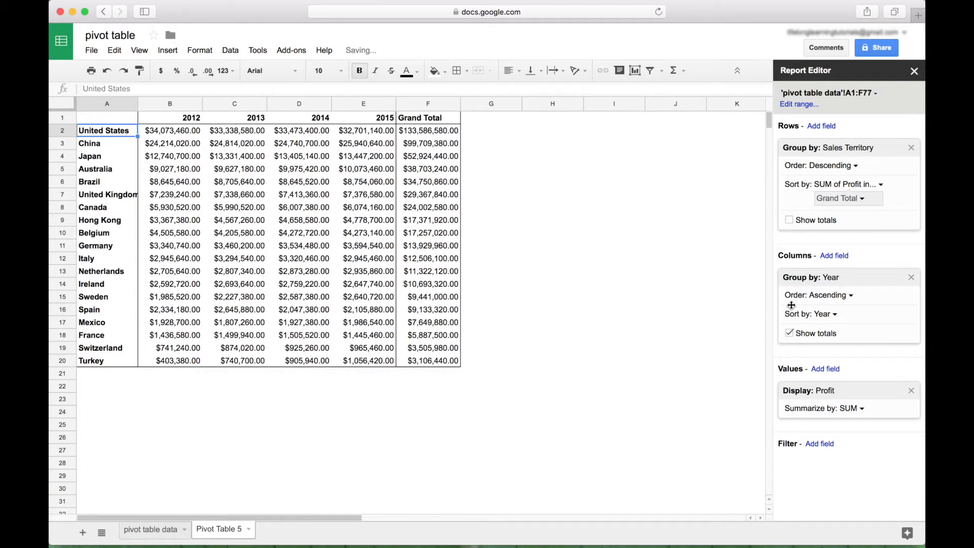
left_click(789, 332)
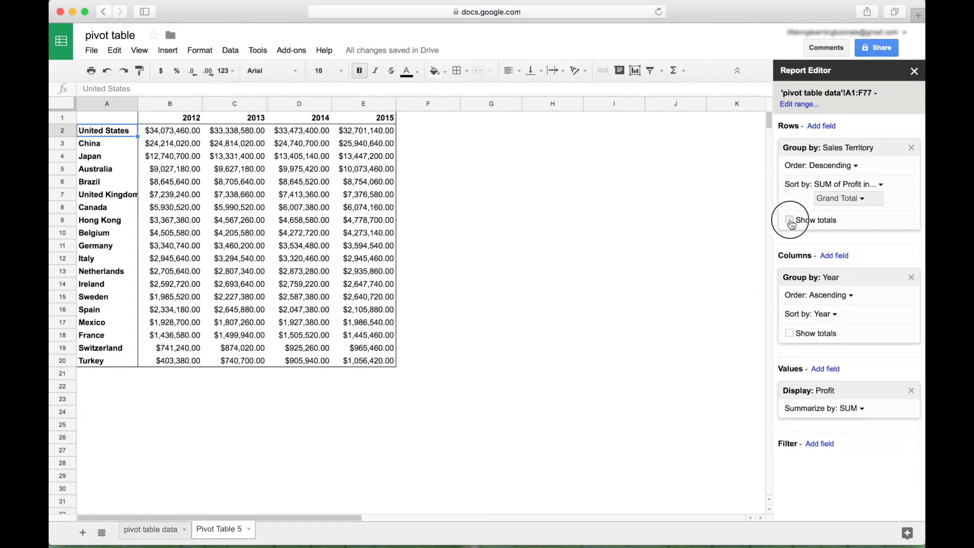
left_click(789, 220)
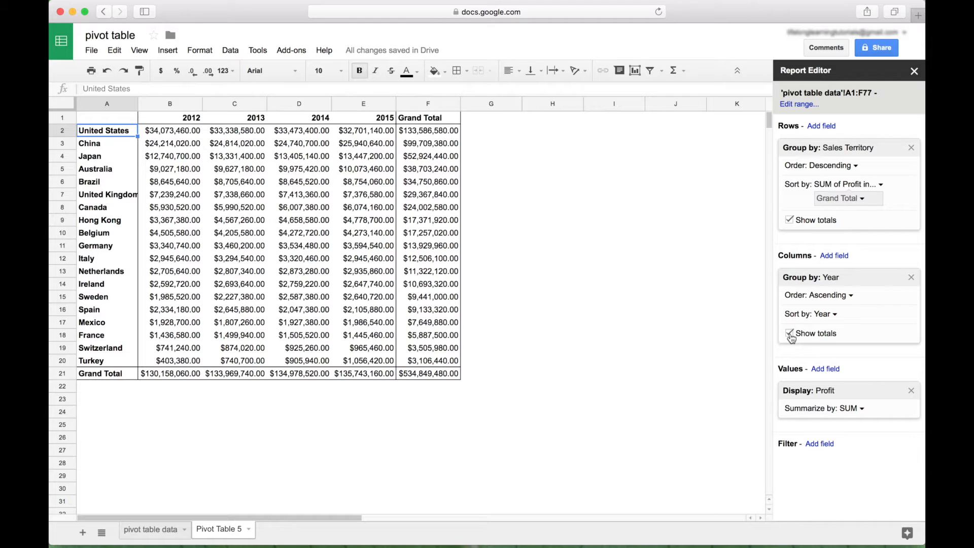
mouse_move(793, 371)
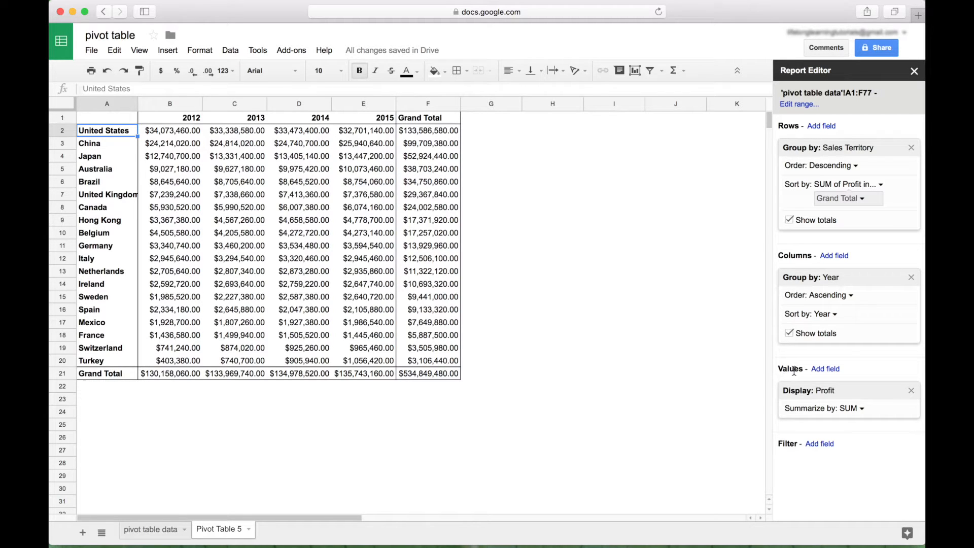
Step: Add a Calculated Field to the pivot table's Values
left_click(825, 368)
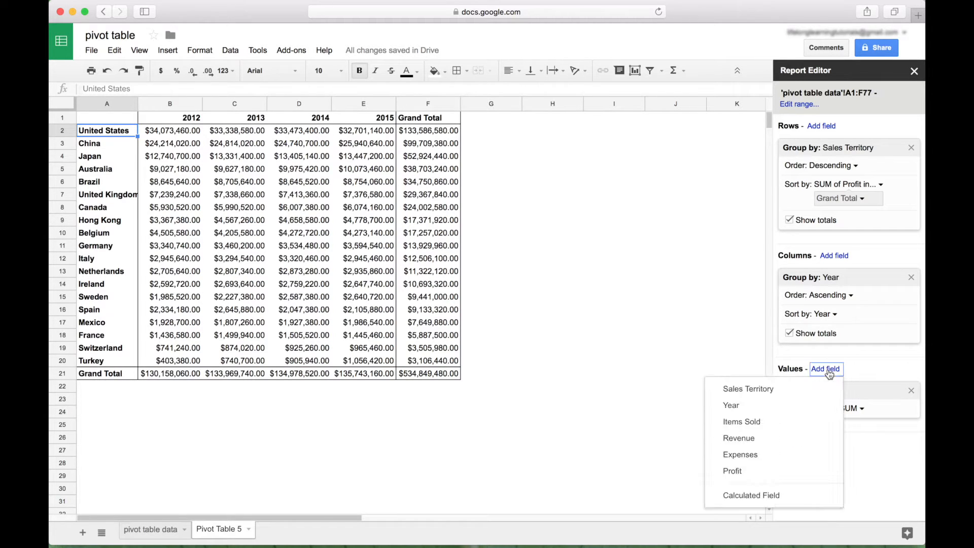
mouse_move(763, 501)
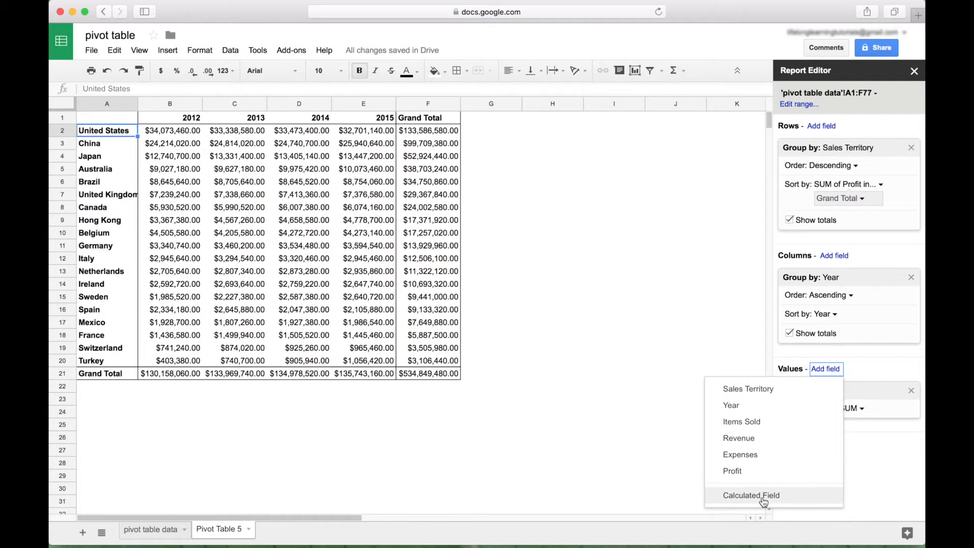
left_click(750, 495)
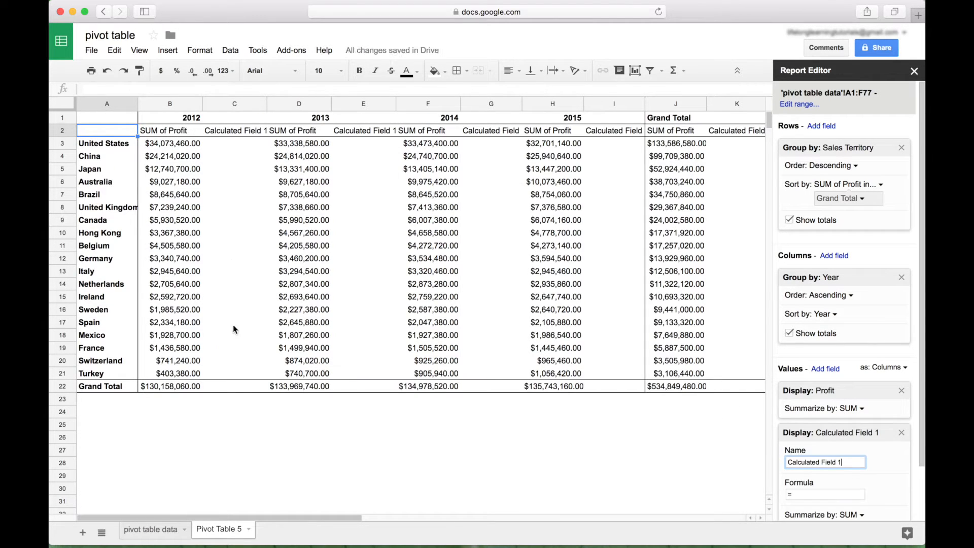
mouse_move(363, 153)
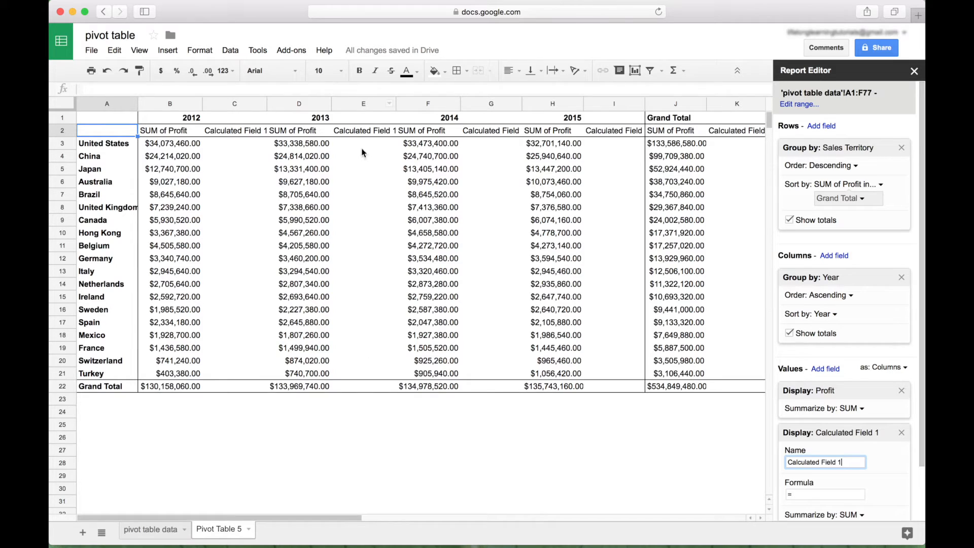
left_click(235, 143)
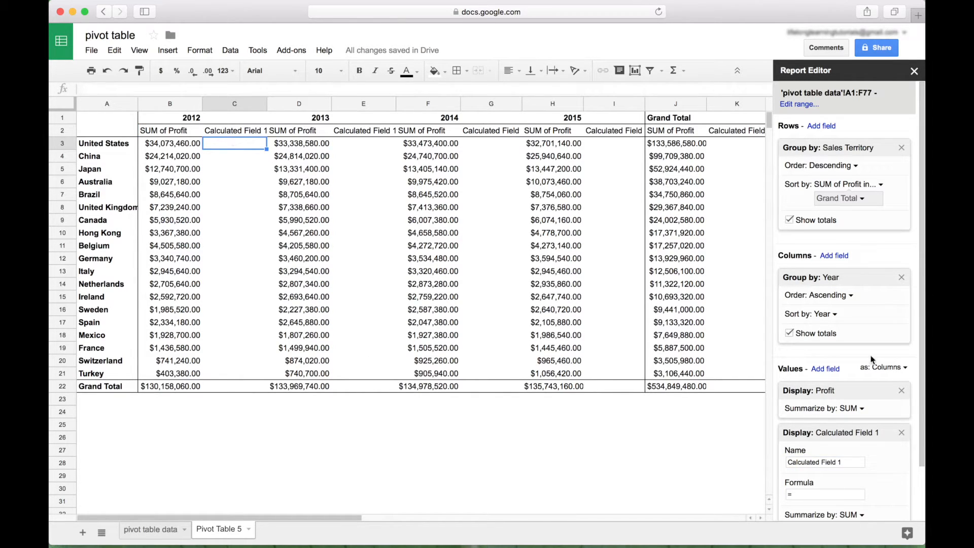
scroll("down", 3)
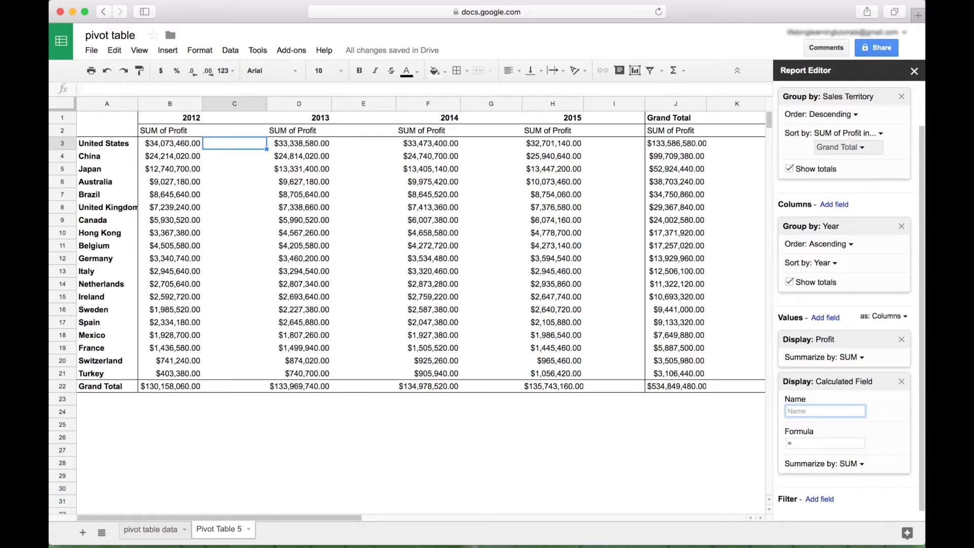
Step: Name it Avg Profit Per Item Sold and enter =Profit as its formula
type("Av")
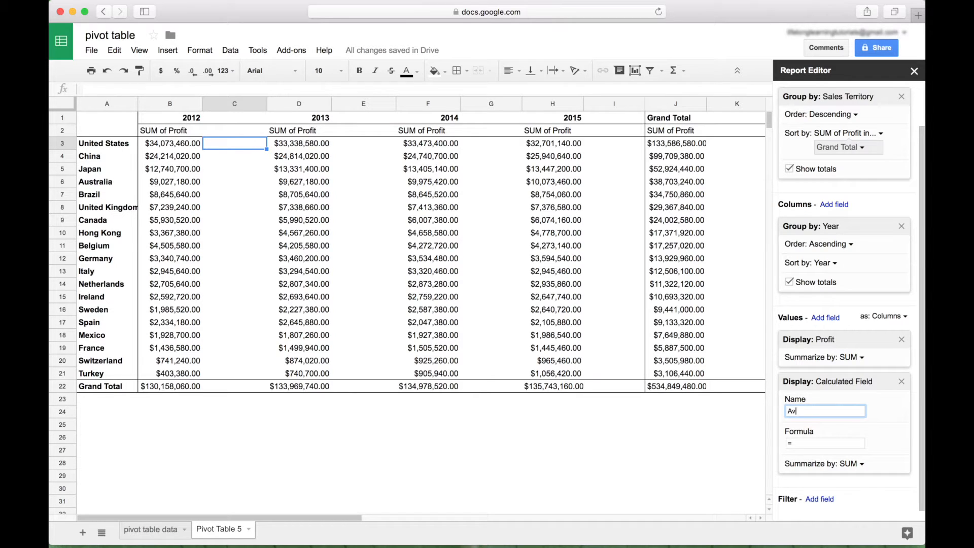
type("g Profit Per Item Sold")
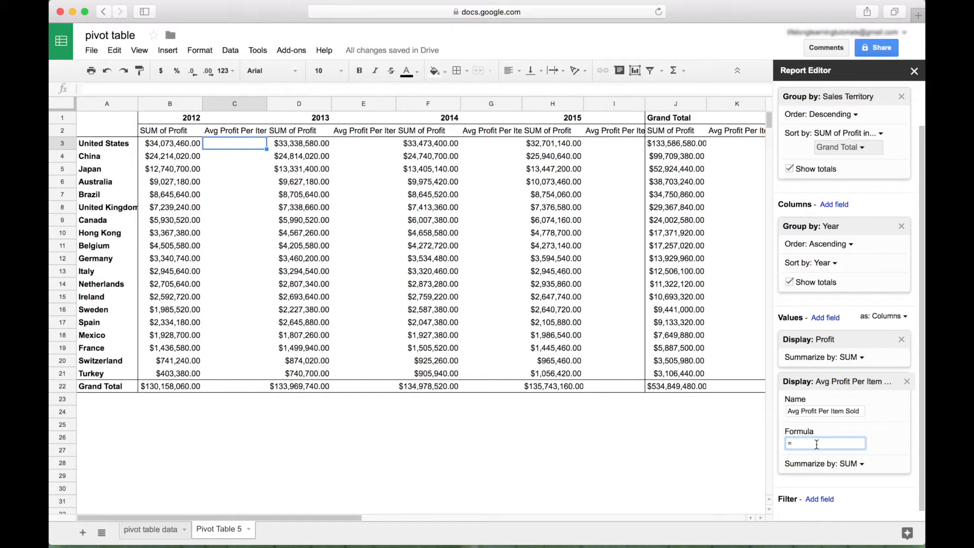
type("Profit")
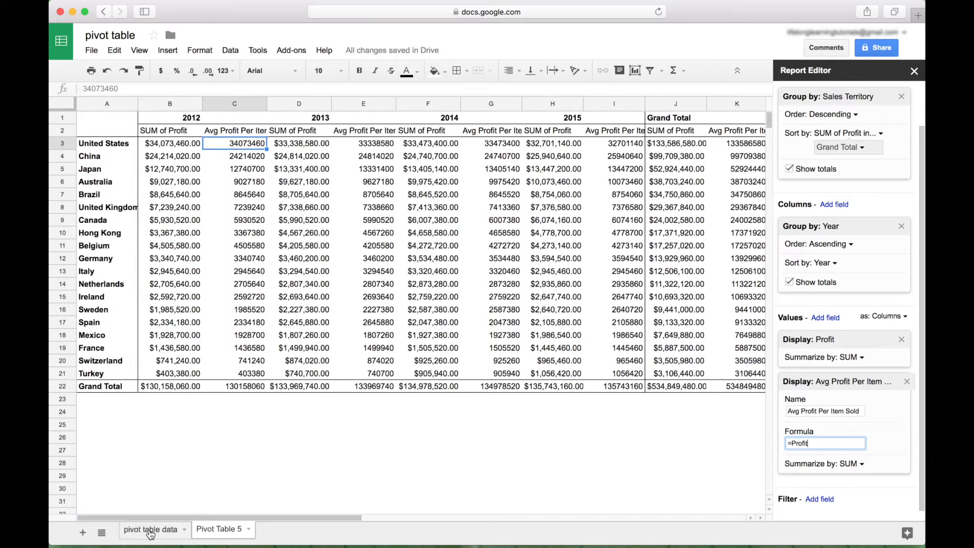
Step: Check the Profit and Items Sold headings on the source data sheet
left_click(150, 528)
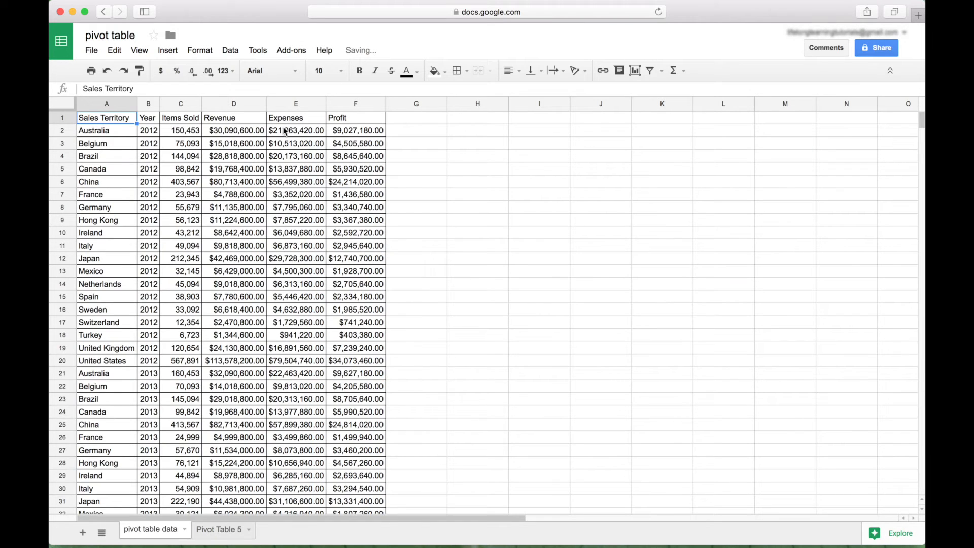
left_click(355, 117)
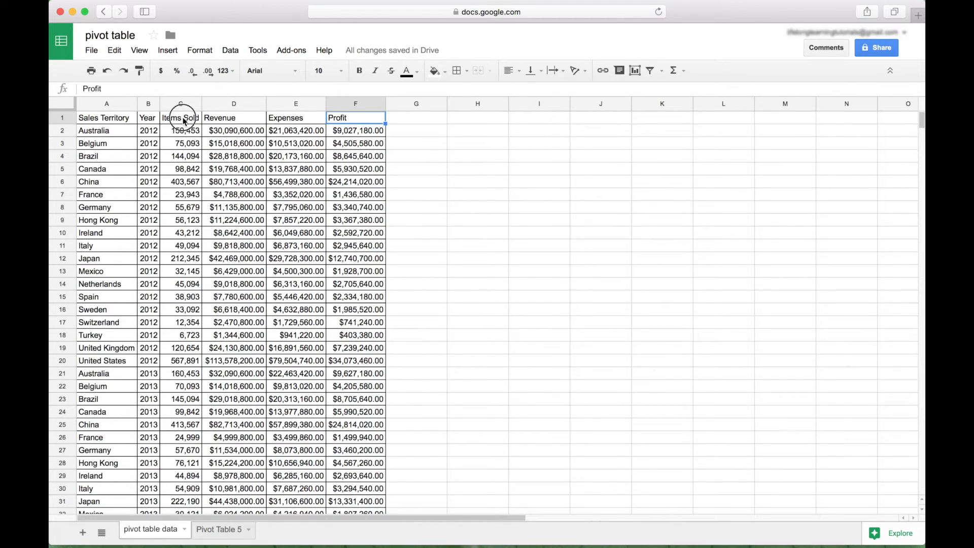
left_click(180, 118)
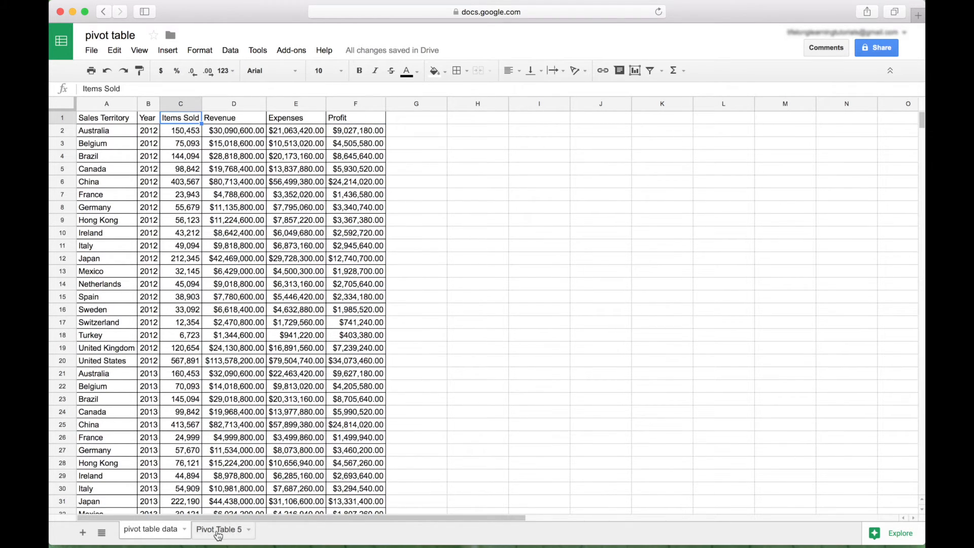
Step: Back on Pivot Table 5, extend the formula to =Profit/'Items Sold'
left_click(219, 529)
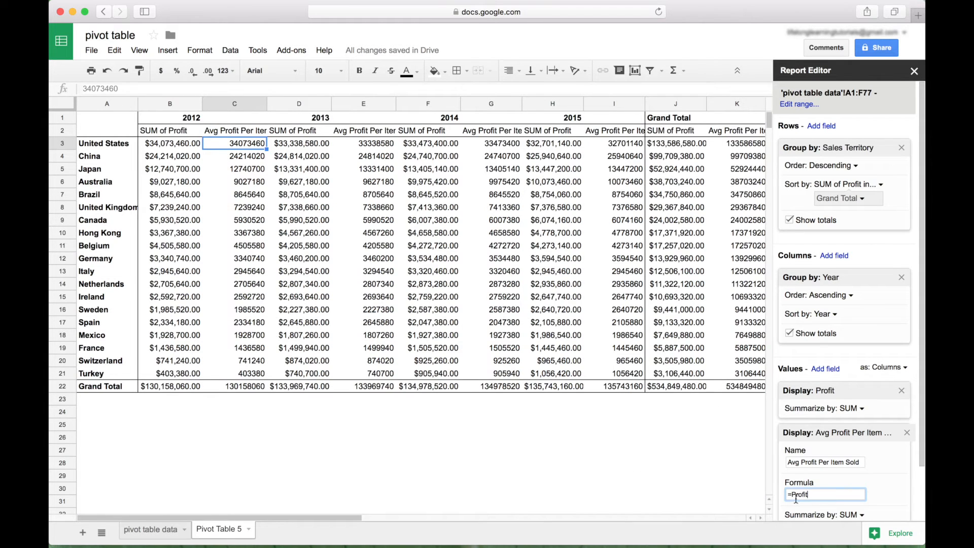
type("/")
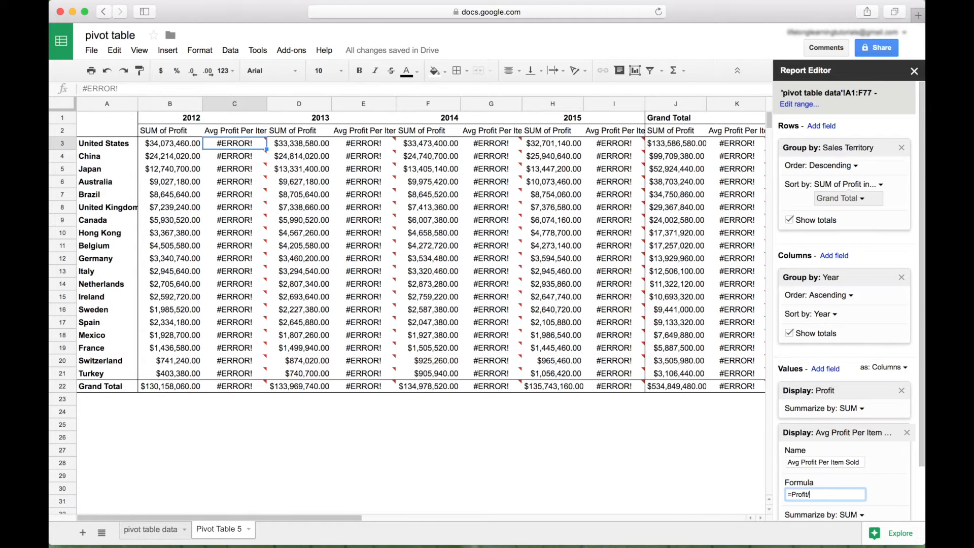
type("/")
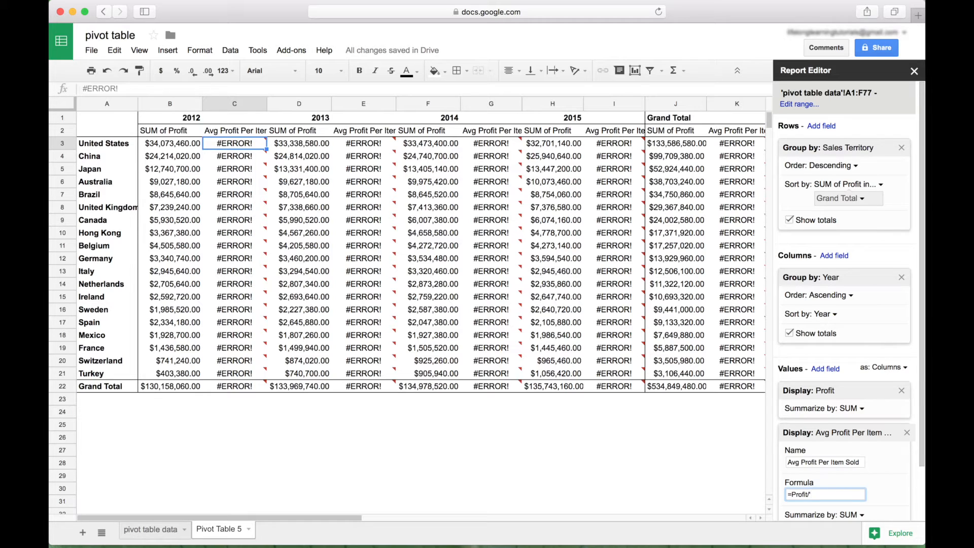
type("'Items S")
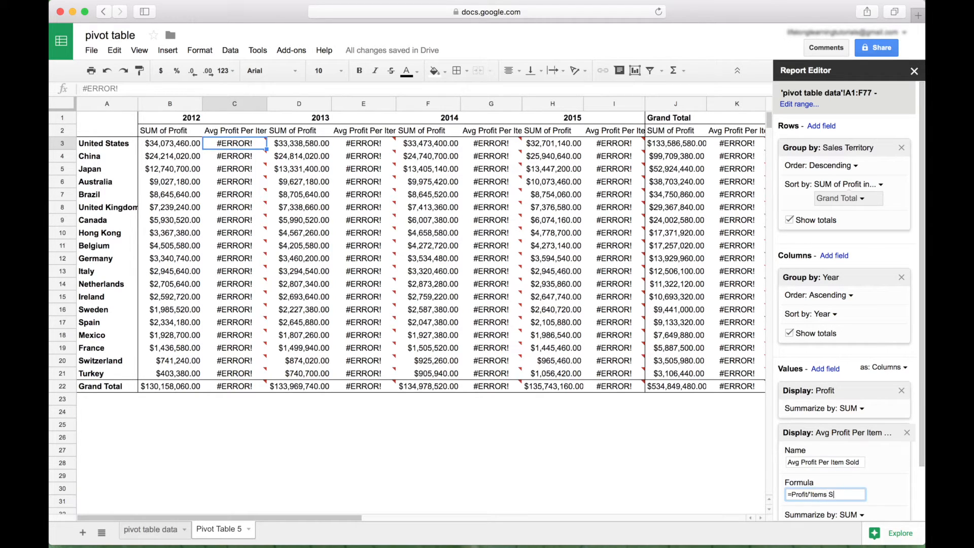
type("old'")
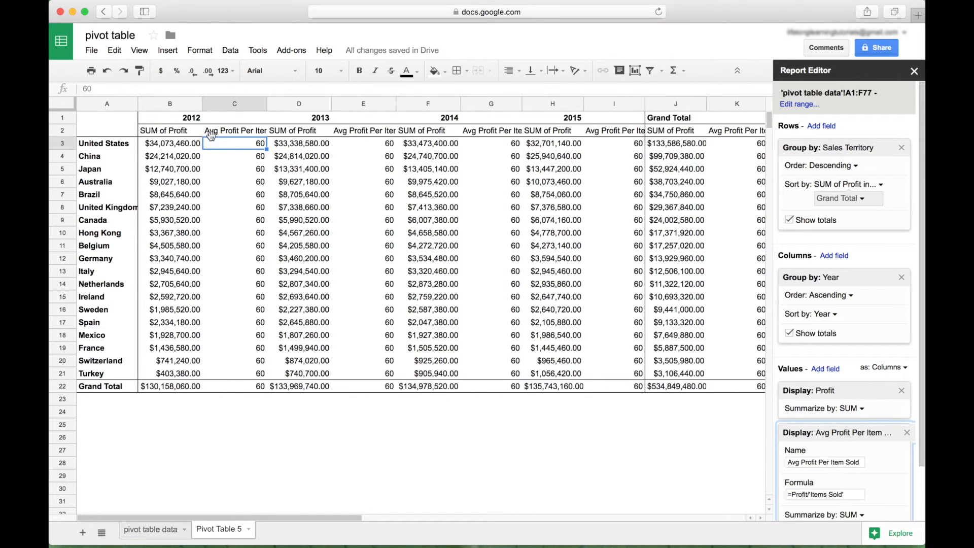
mouse_move(574, 363)
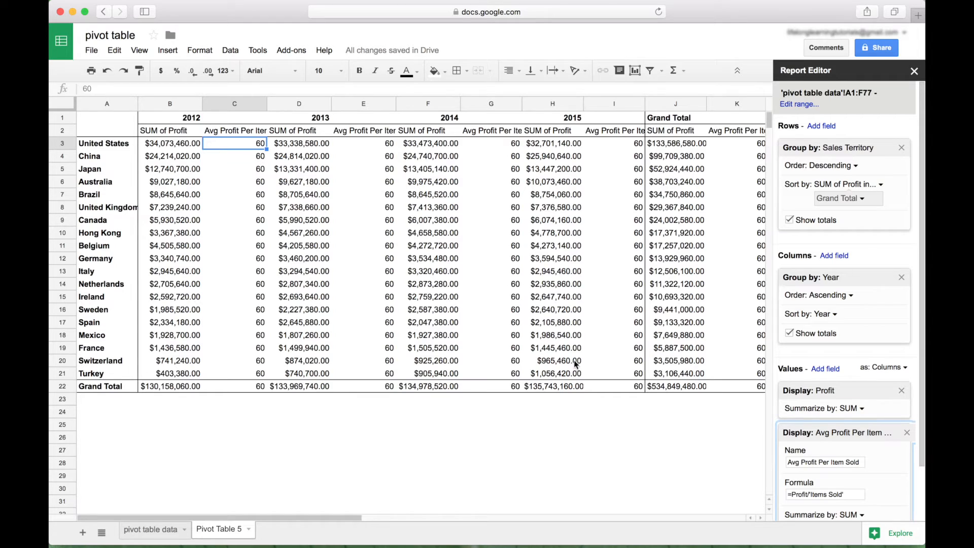
mouse_move(906, 432)
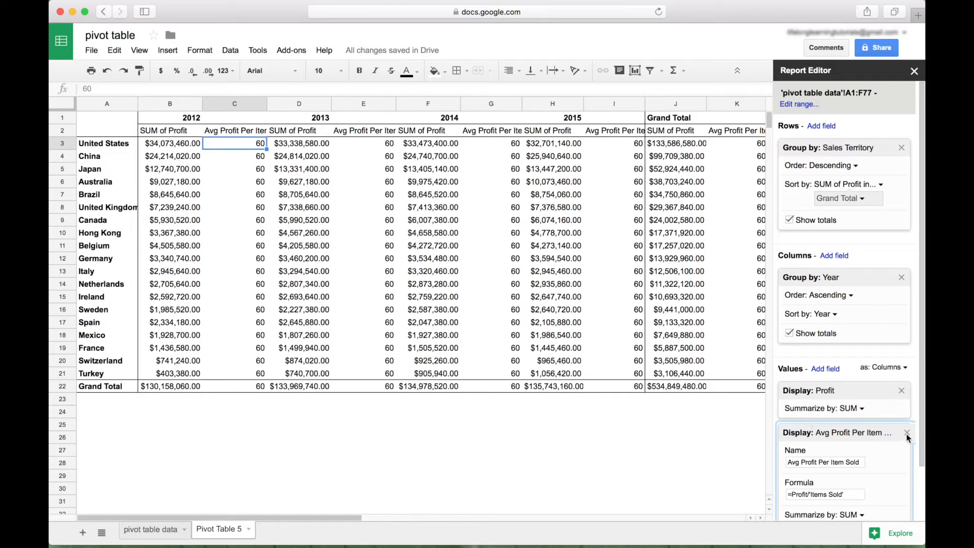
Step: Delete the calculated field card, leaving Profit summarized by SUM
left_click(906, 432)
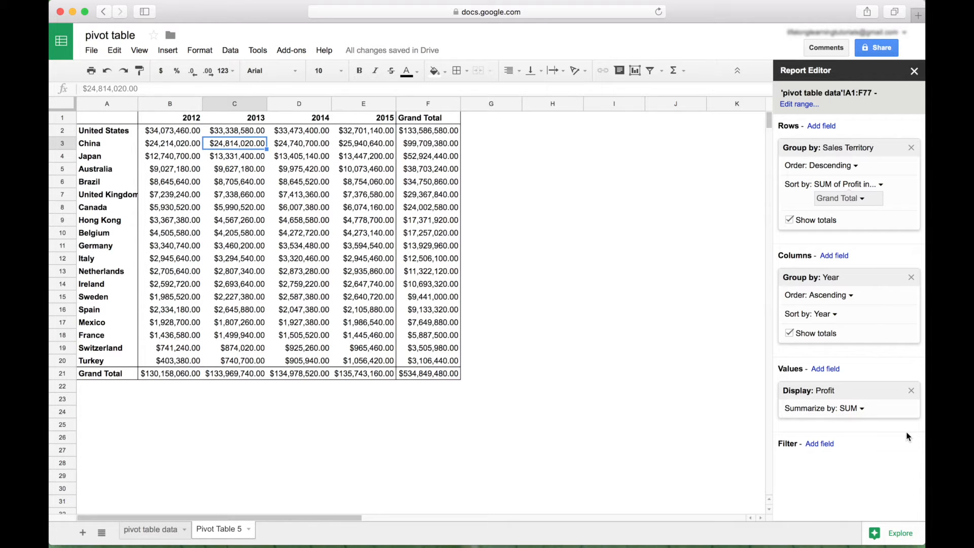
mouse_move(798, 377)
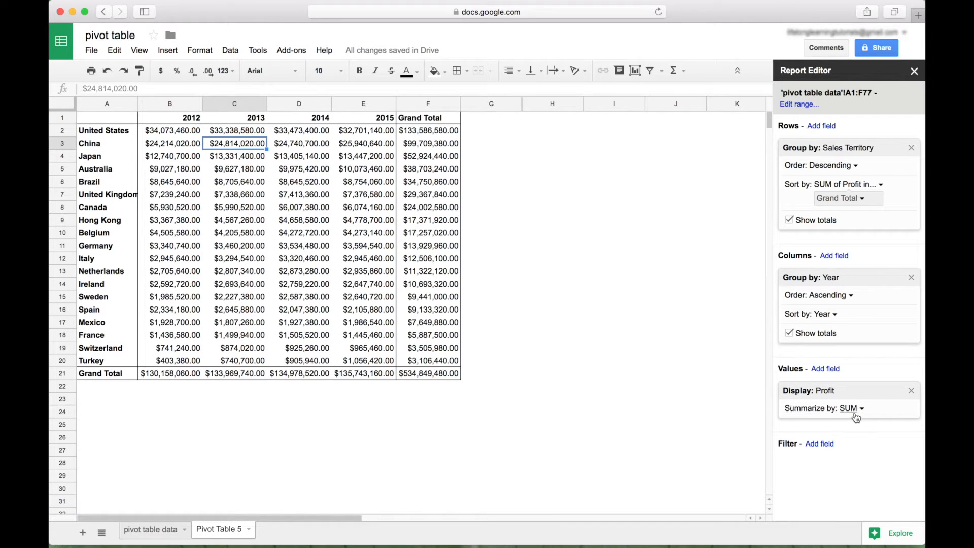
left_click(850, 408)
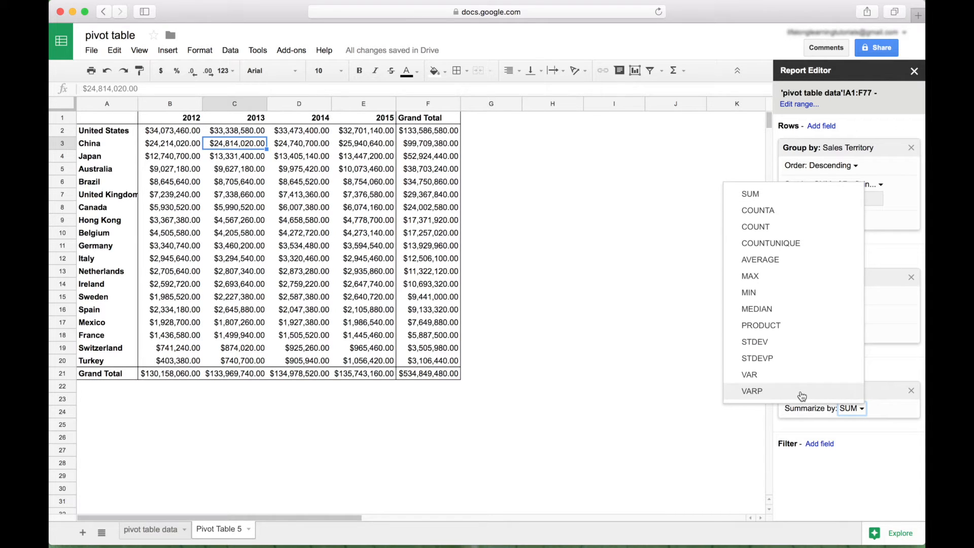
mouse_move(787, 231)
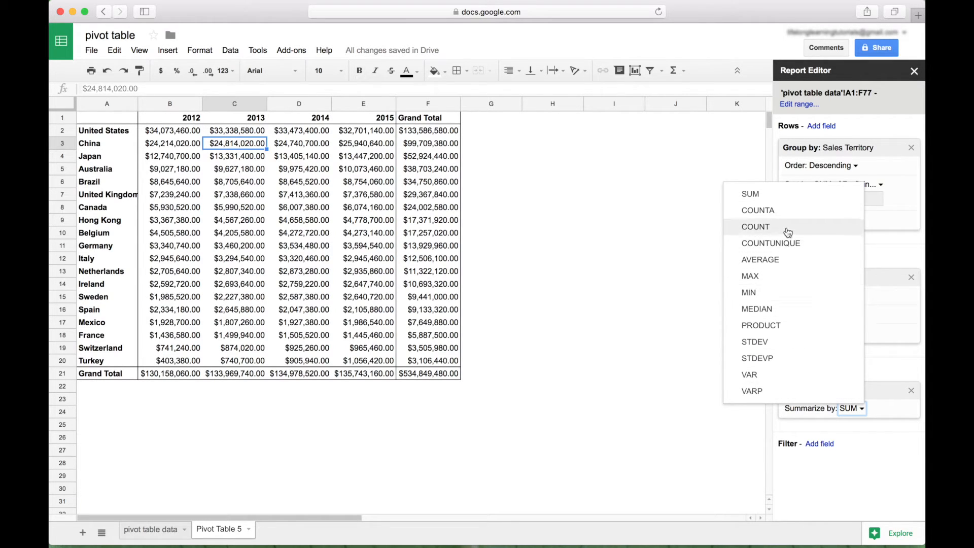
mouse_move(795, 259)
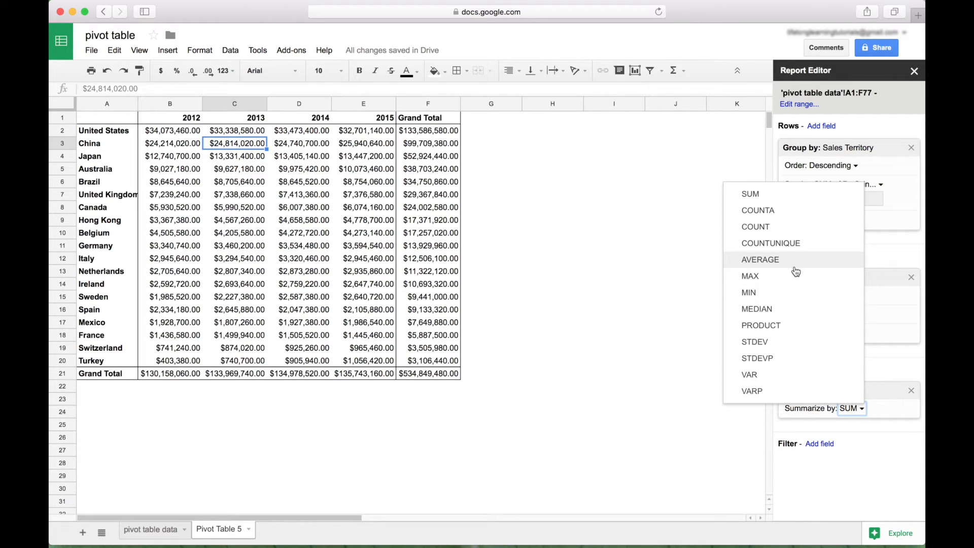
mouse_move(785, 313)
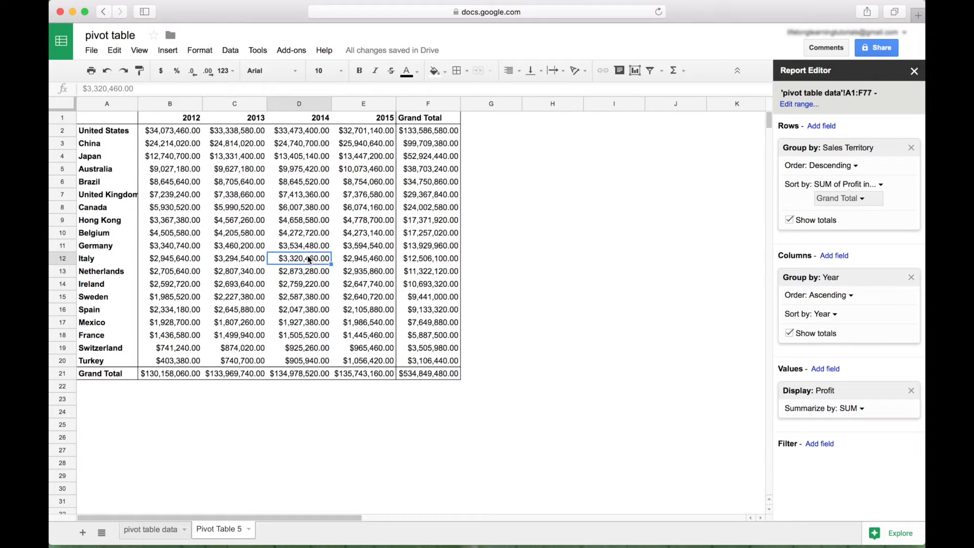
mouse_move(366, 348)
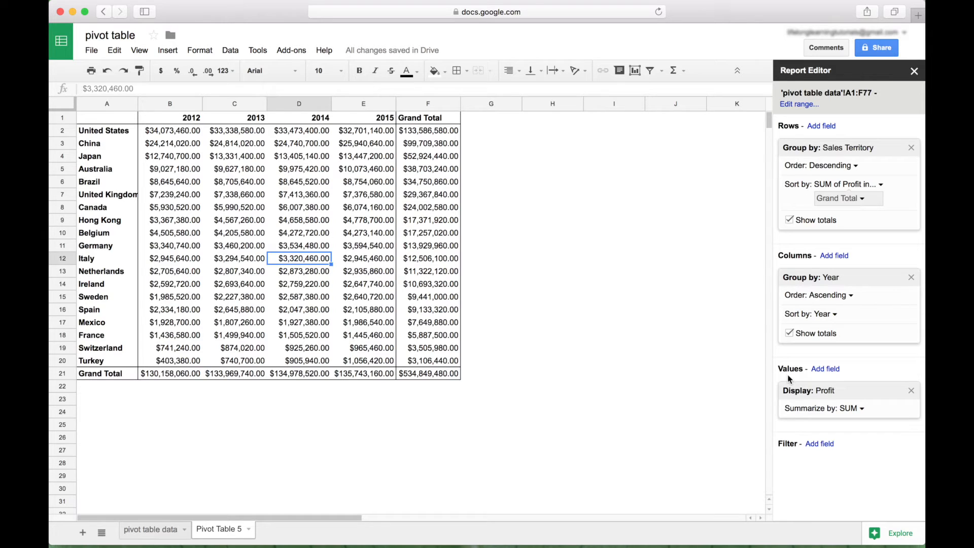
Step: Add Items Sold as a second value field beside Profit
left_click(825, 368)
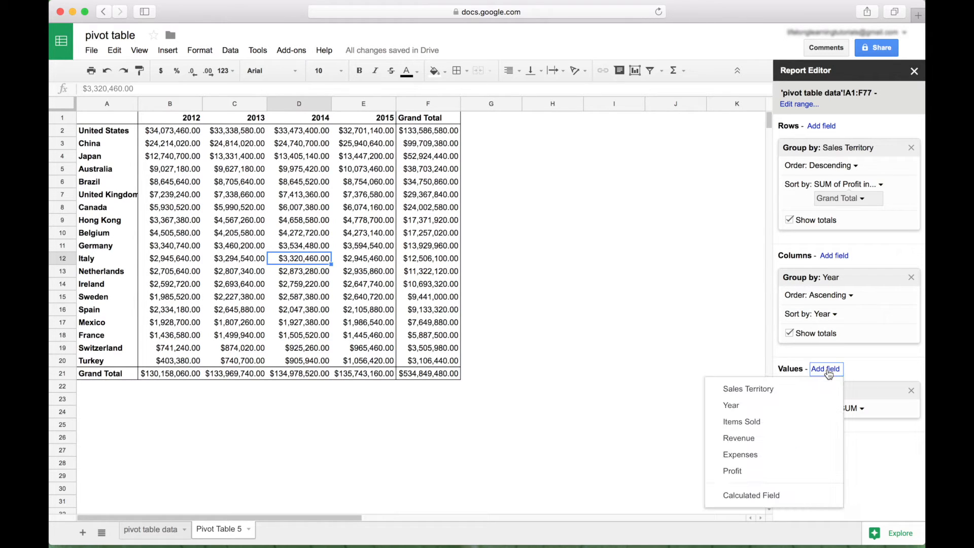
mouse_move(774, 428)
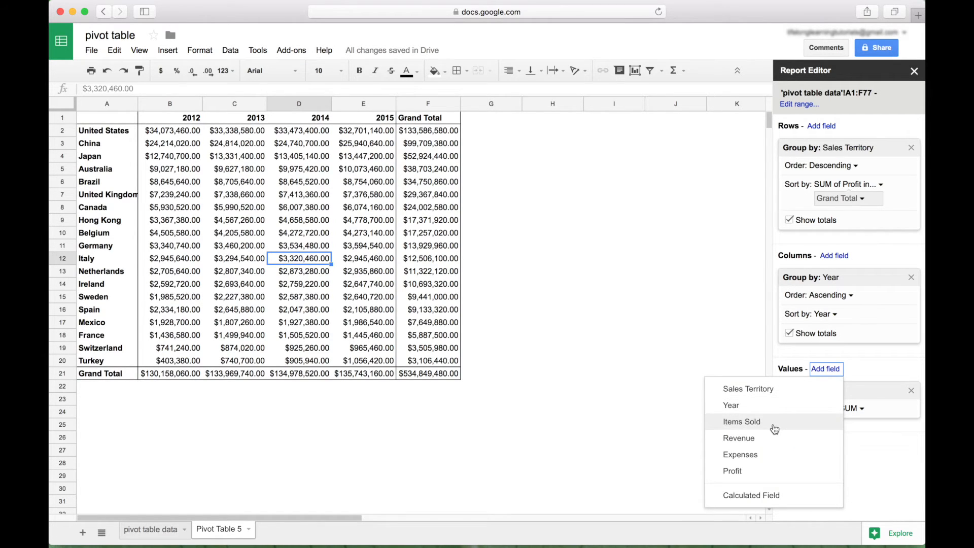
left_click(741, 422)
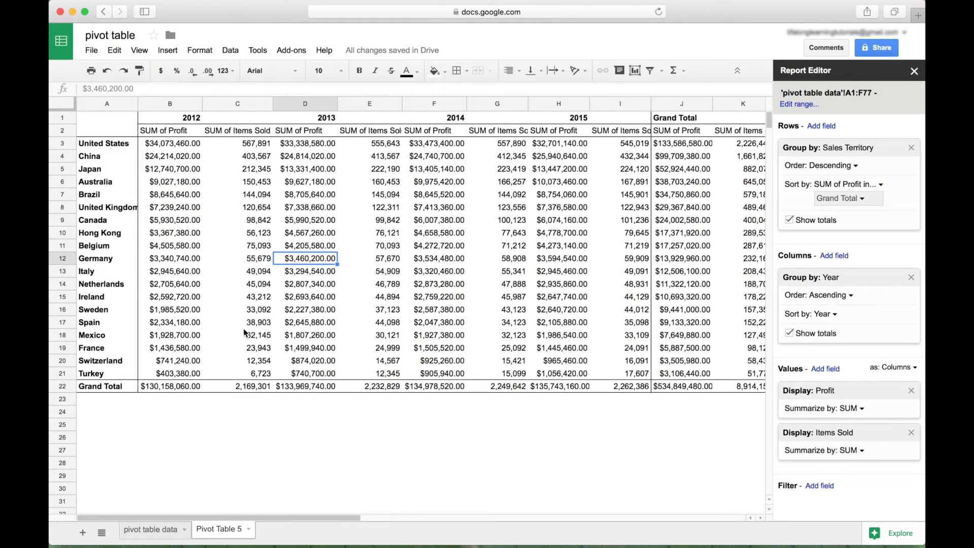
mouse_move(242, 328)
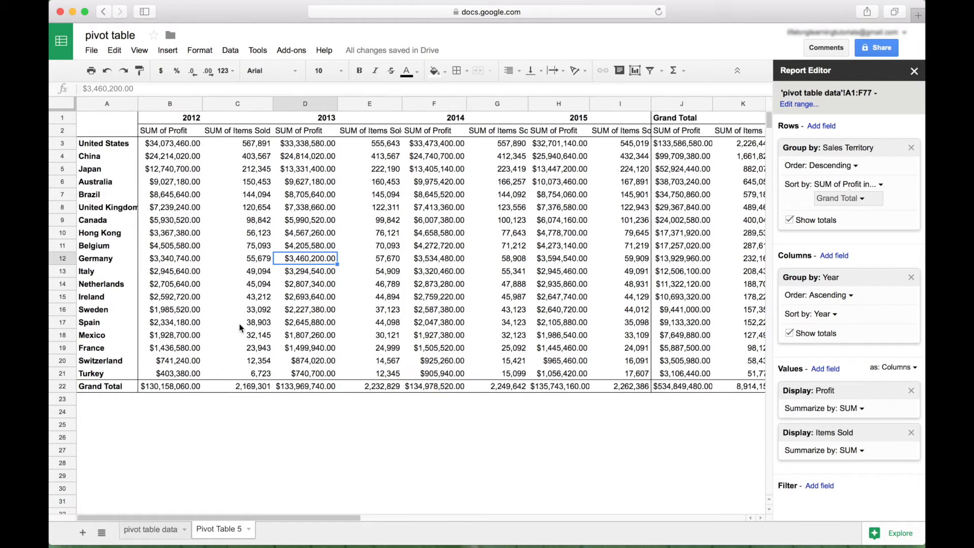
mouse_move(869, 372)
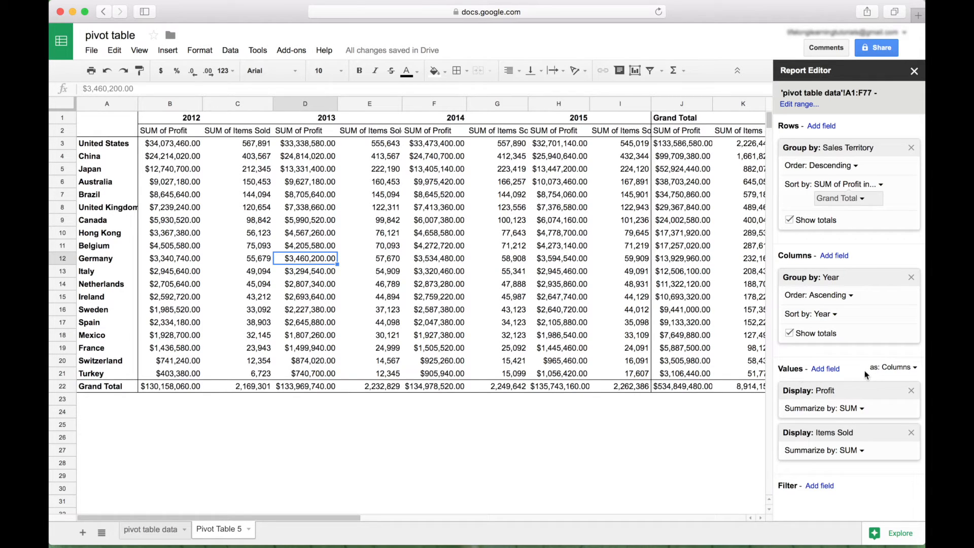
Step: Show the value fields as Rows instead of Columns
left_click(895, 367)
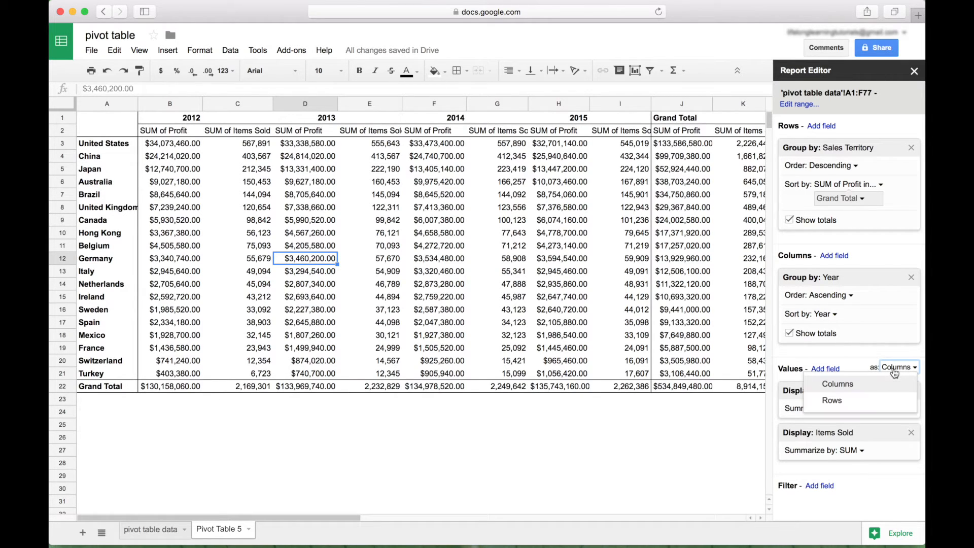
left_click(831, 400)
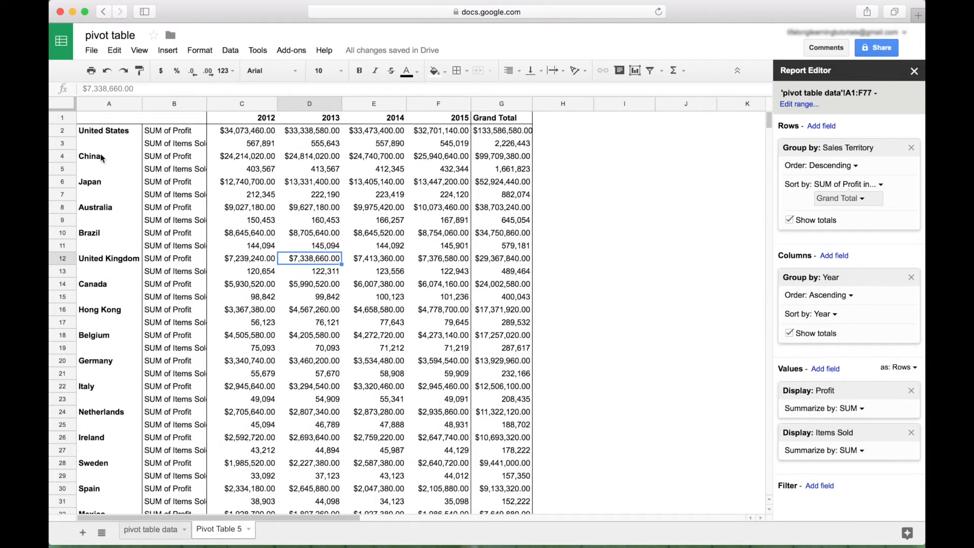
mouse_move(167, 188)
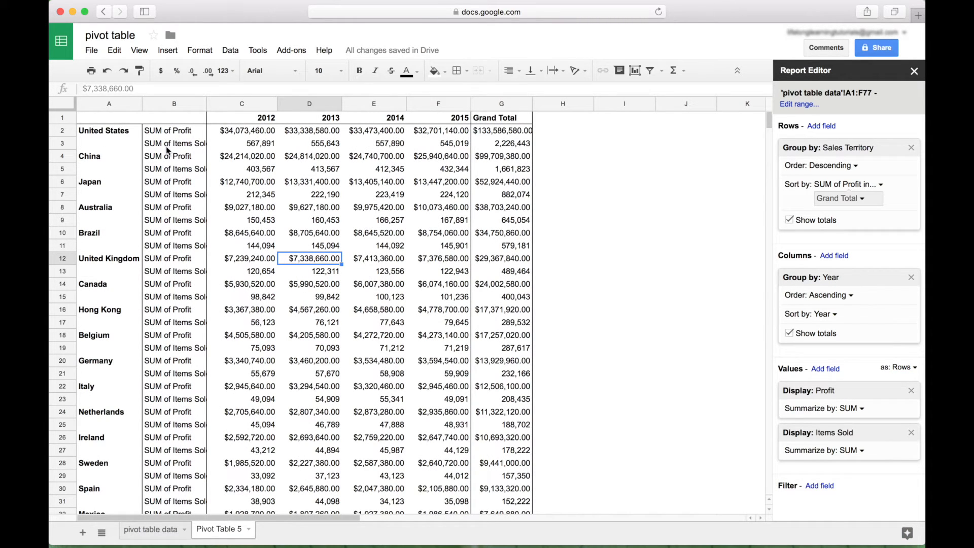
mouse_move(179, 147)
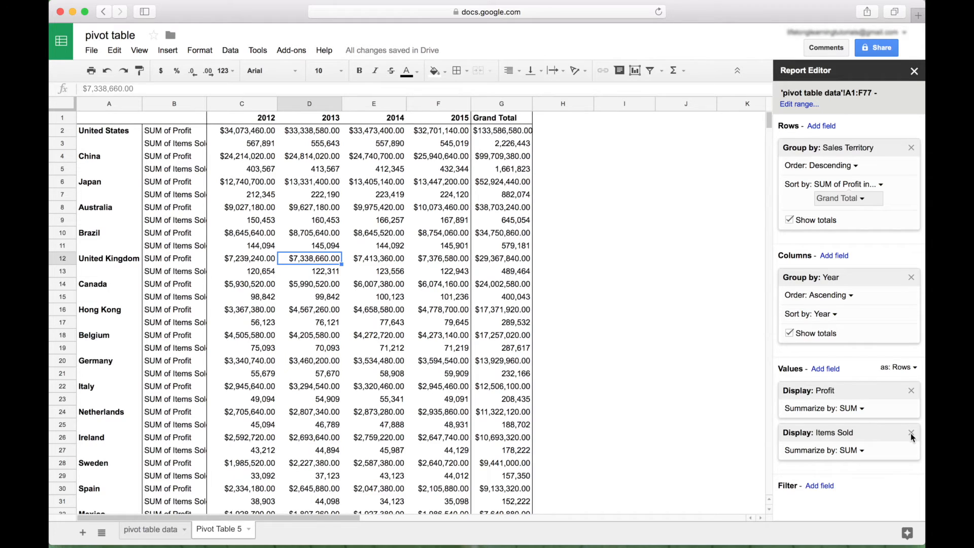
Step: Remove Items Sold from the pivot values, leaving only summed Profit per territory and year
left_click(911, 432)
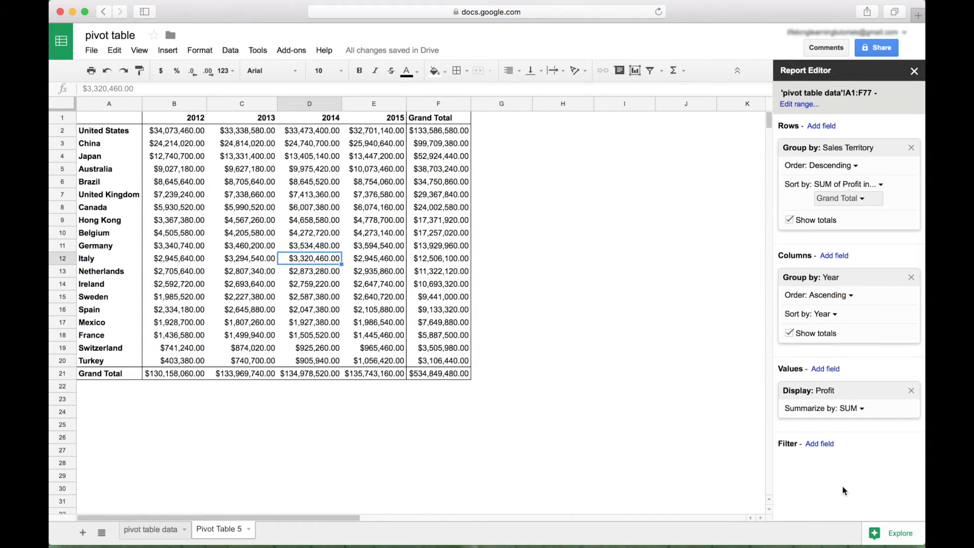
mouse_move(349, 166)
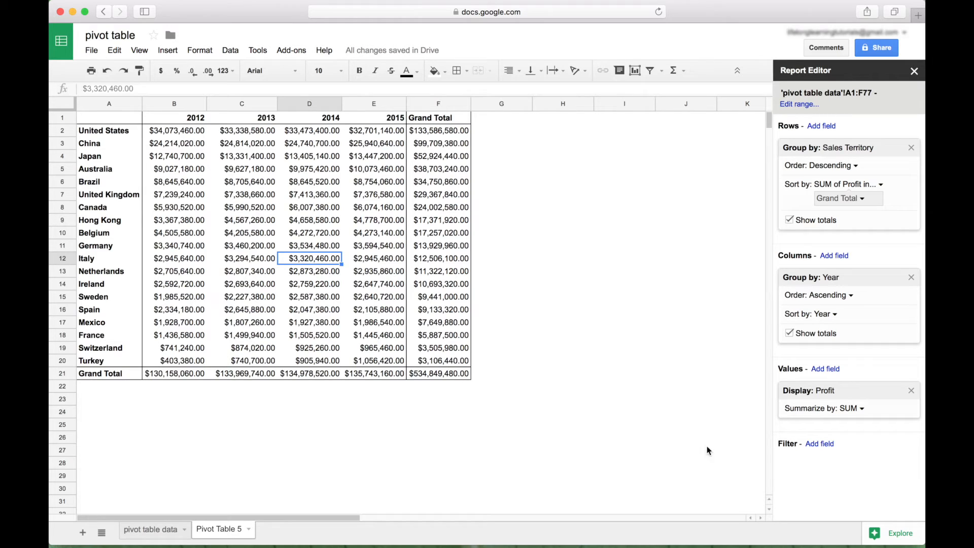
mouse_move(790, 466)
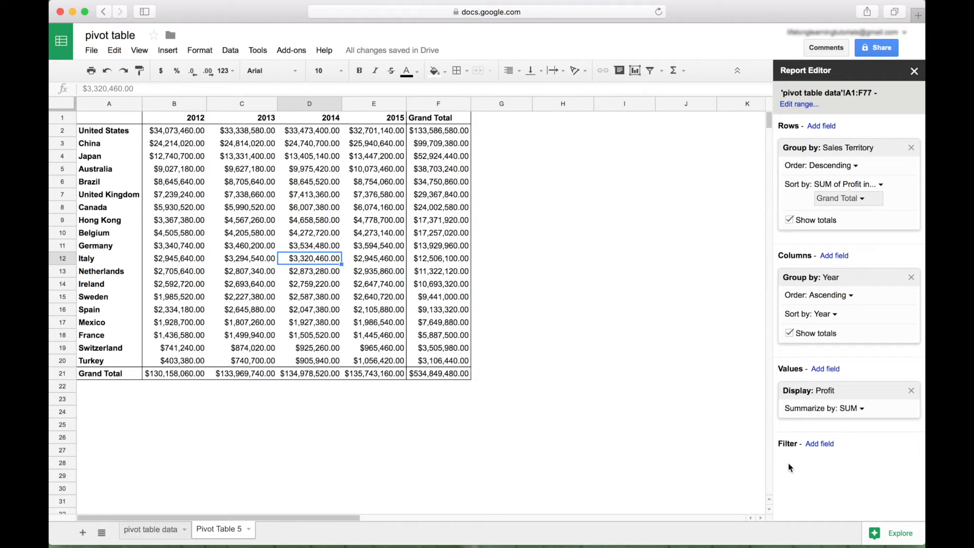
mouse_move(823, 448)
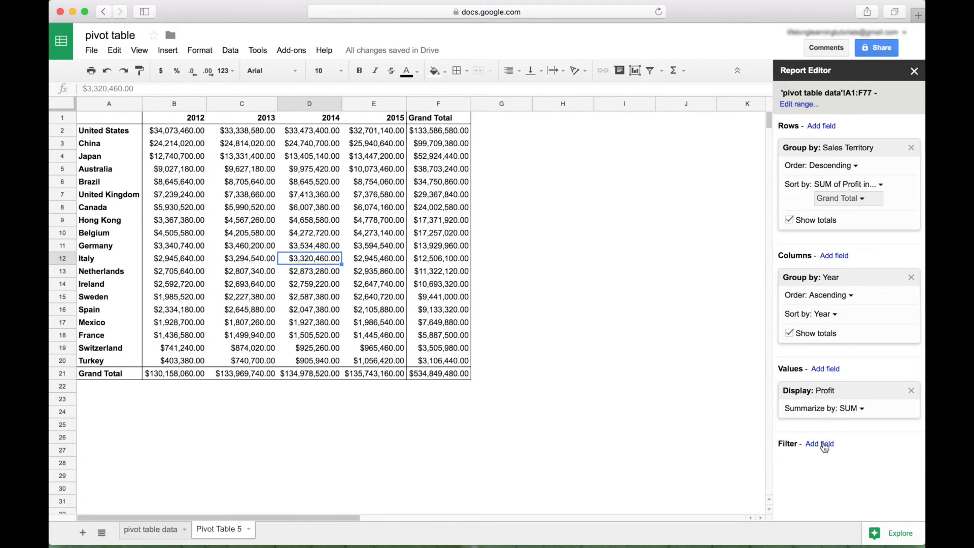
Step: Add a Sales Territory filter showing only United Kingdom's 2012–2015 profit
left_click(820, 443)
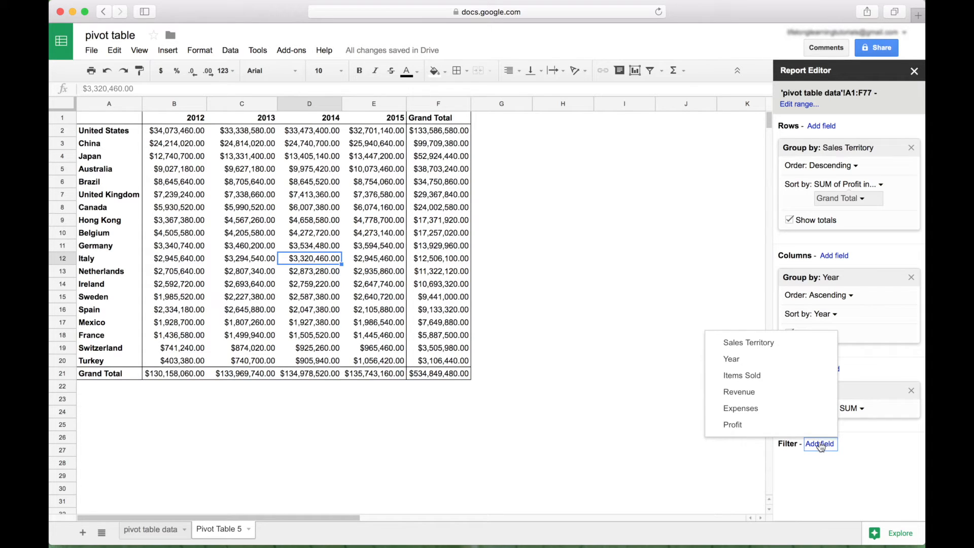
left_click(747, 342)
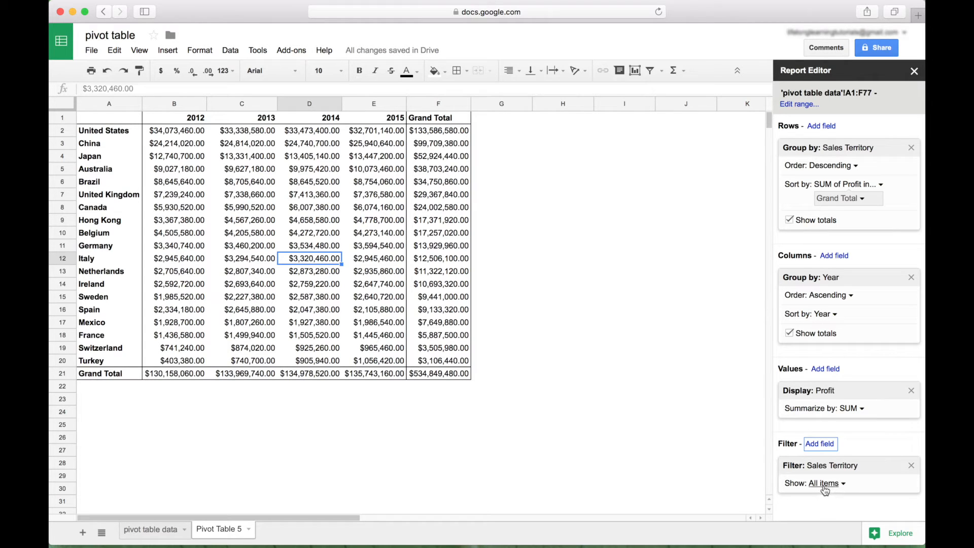
left_click(821, 483)
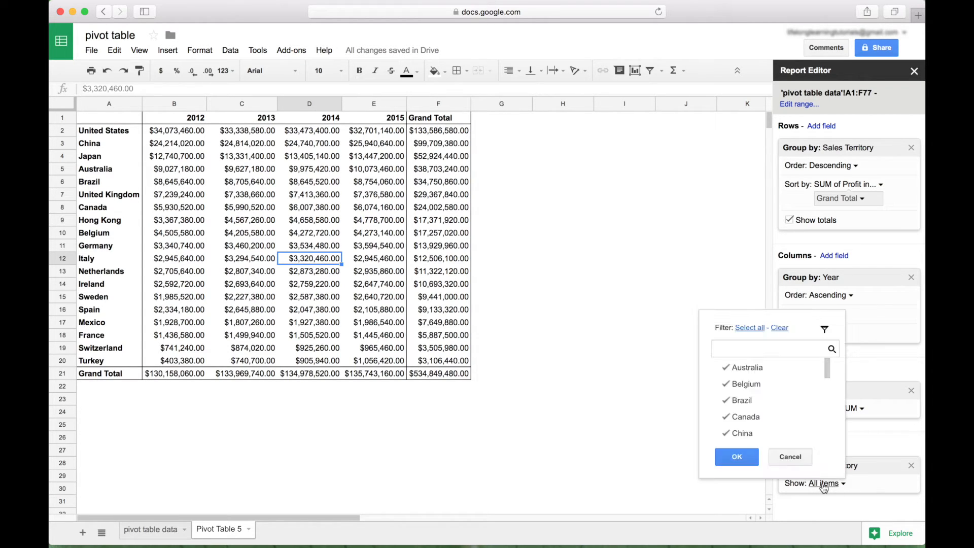
left_click(779, 327)
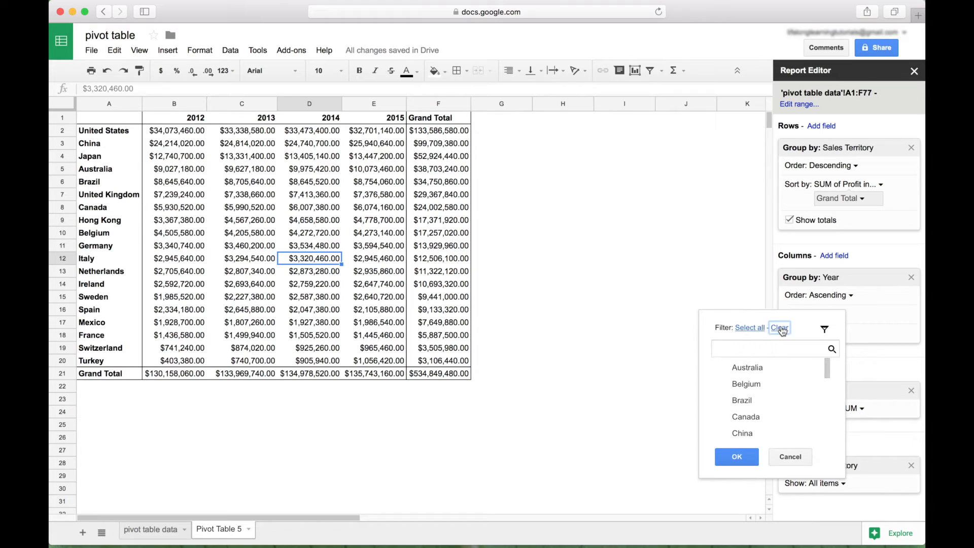
scroll("down", 3)
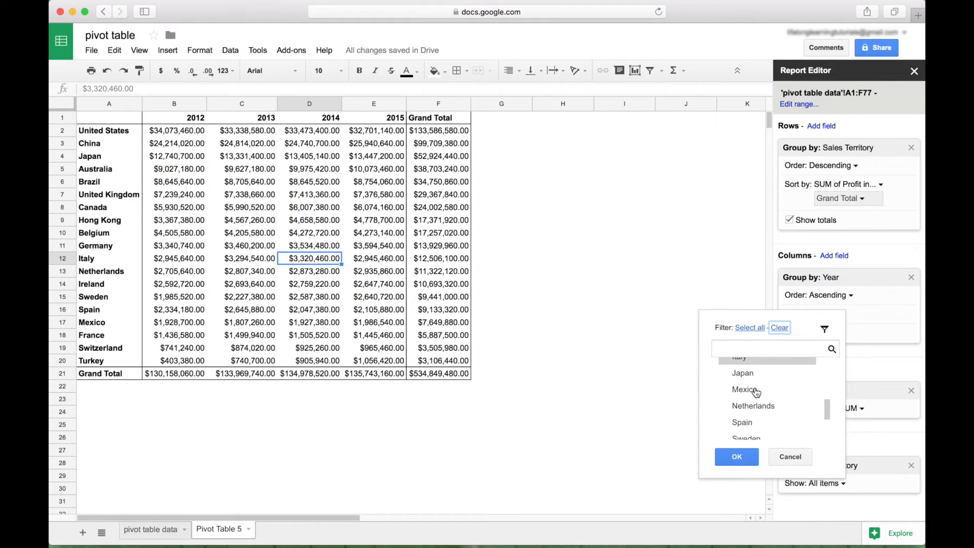
scroll("down", 3)
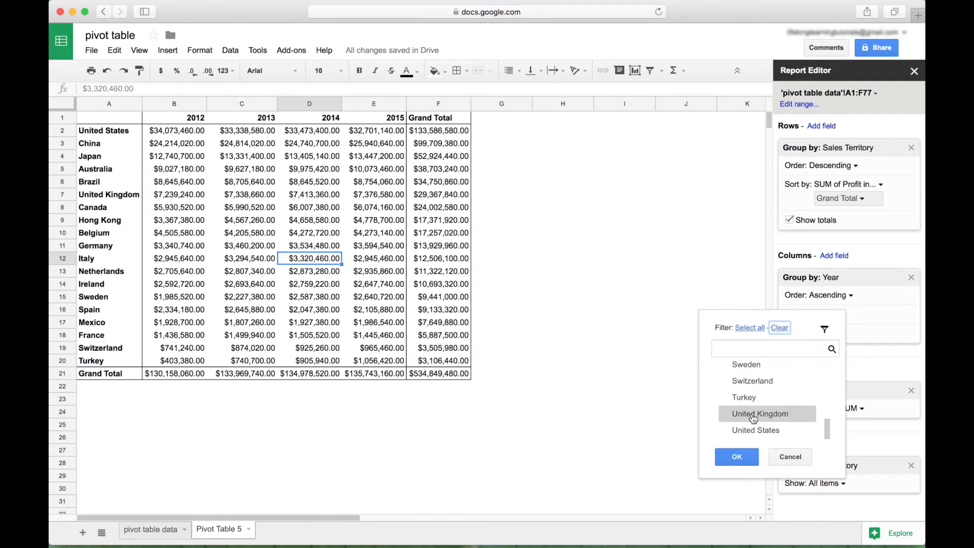
left_click(736, 456)
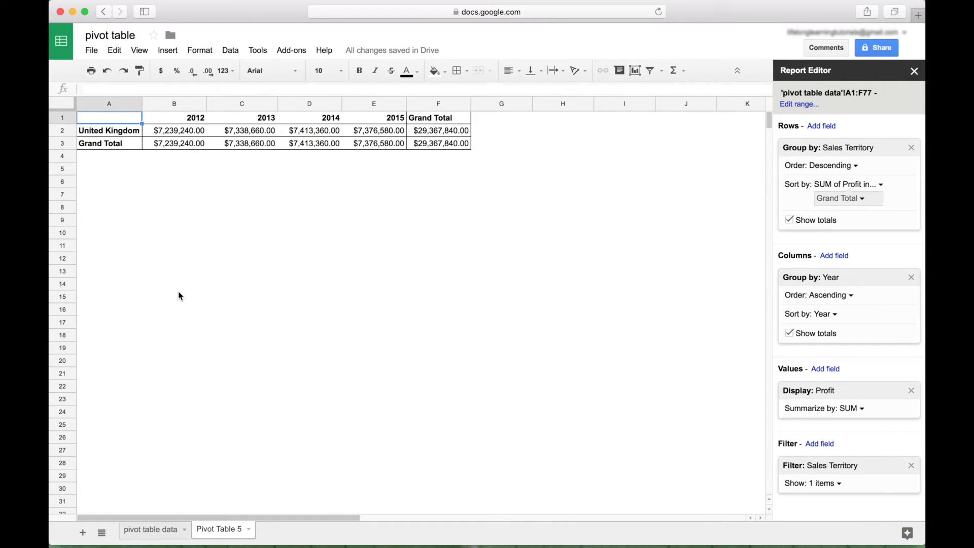
mouse_move(676, 465)
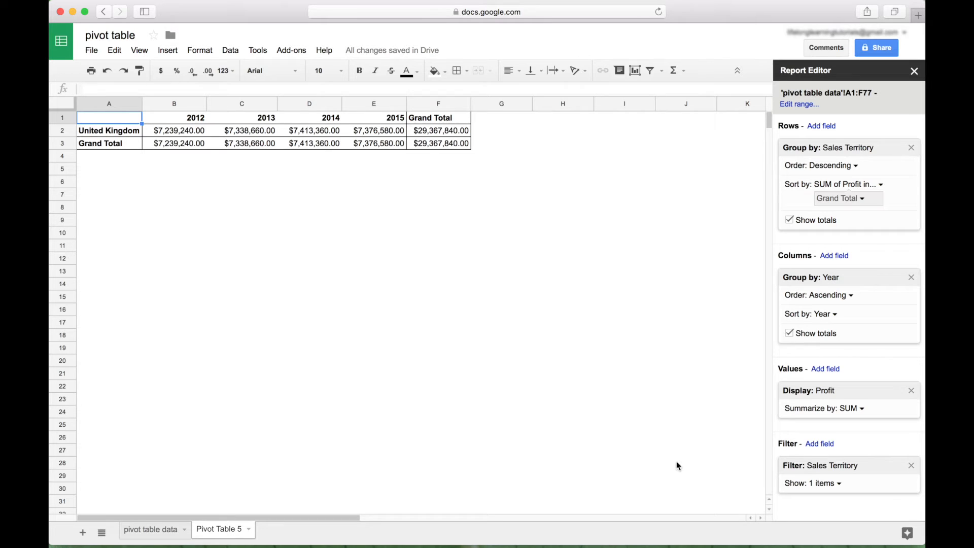
Step: Replace the Sales Territory filter with a filter on Year
left_click(911, 464)
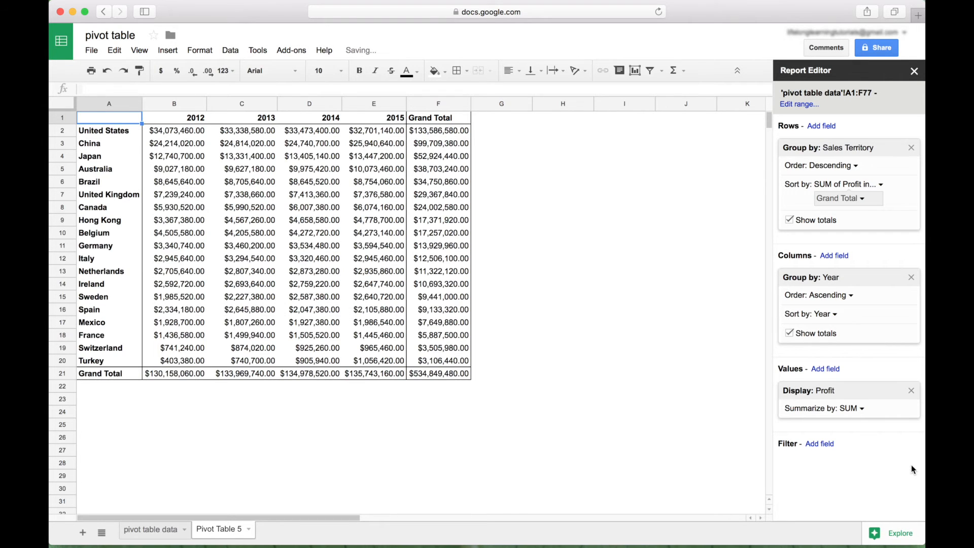
left_click(818, 443)
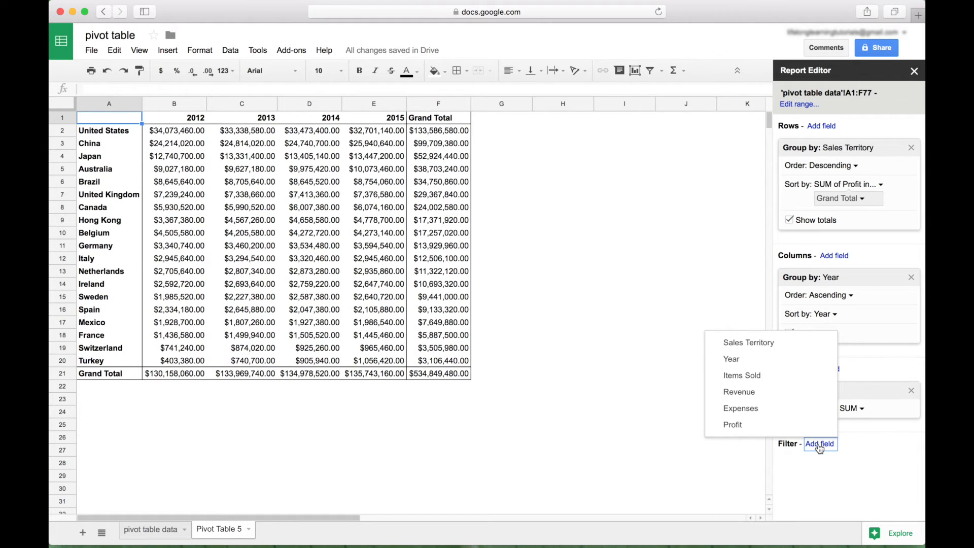
mouse_move(732, 359)
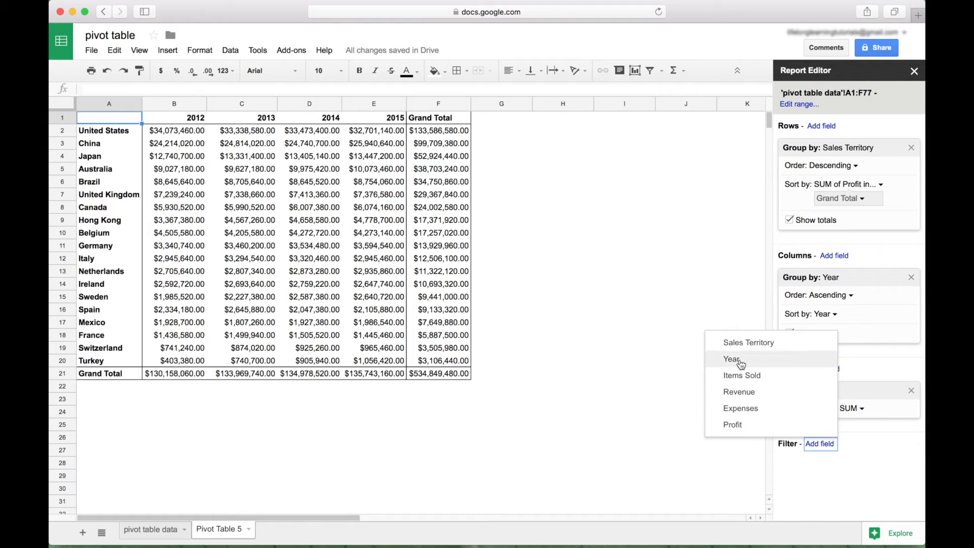
left_click(731, 359)
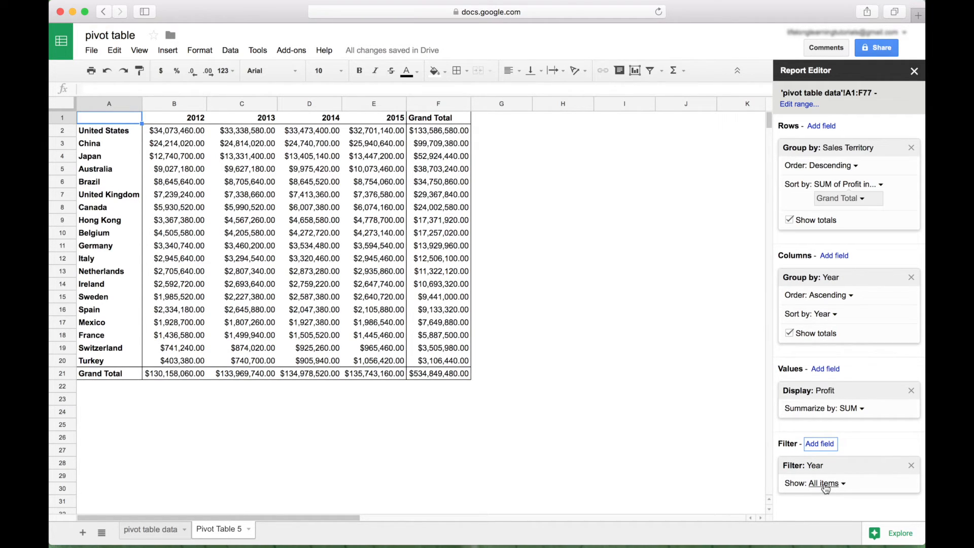
left_click(820, 483)
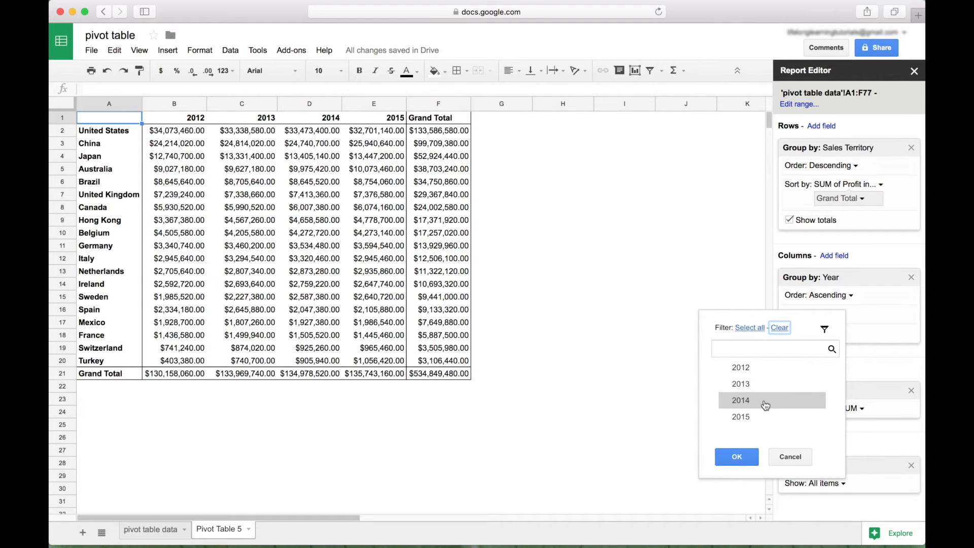
Step: Restrict the Year filter to 2014 only, showing each territory's 2014 profit
left_click(739, 399)
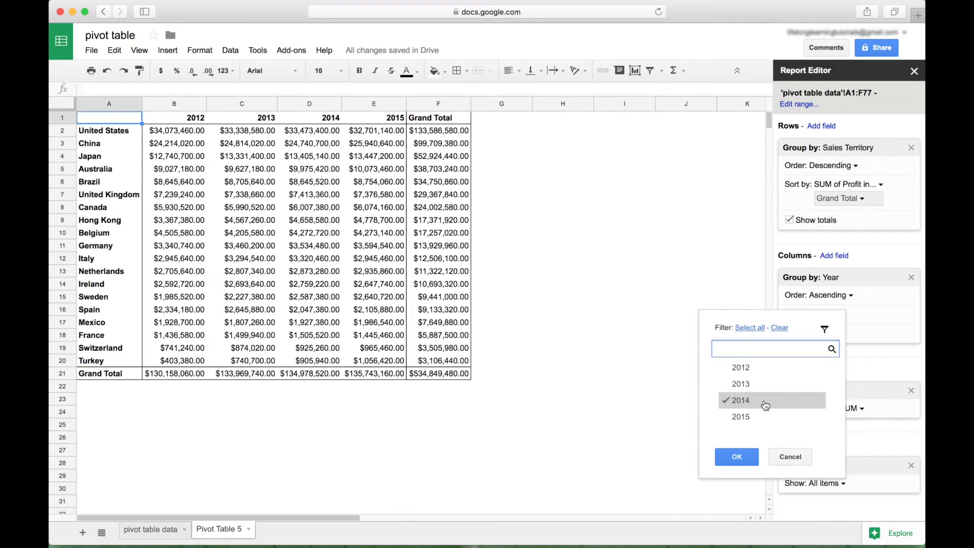
left_click(740, 368)
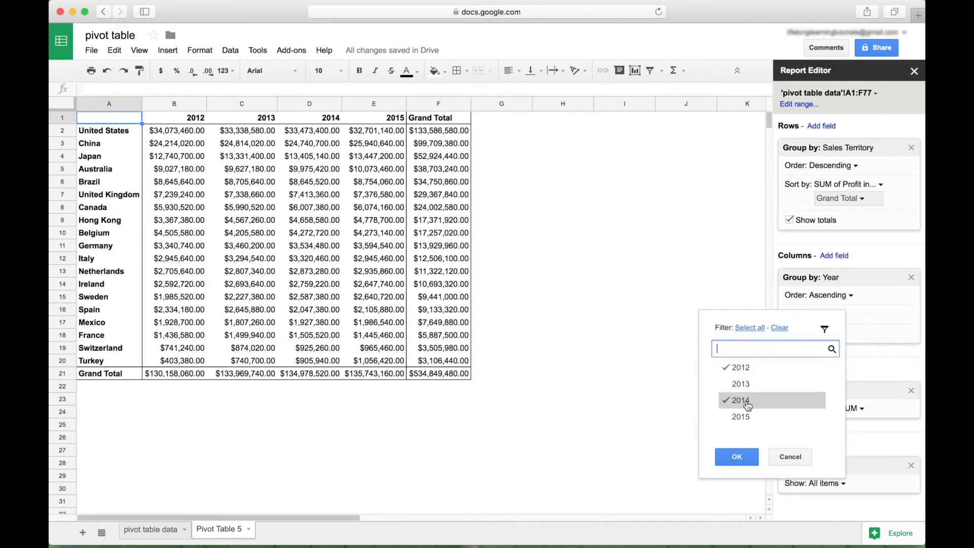
mouse_move(740, 367)
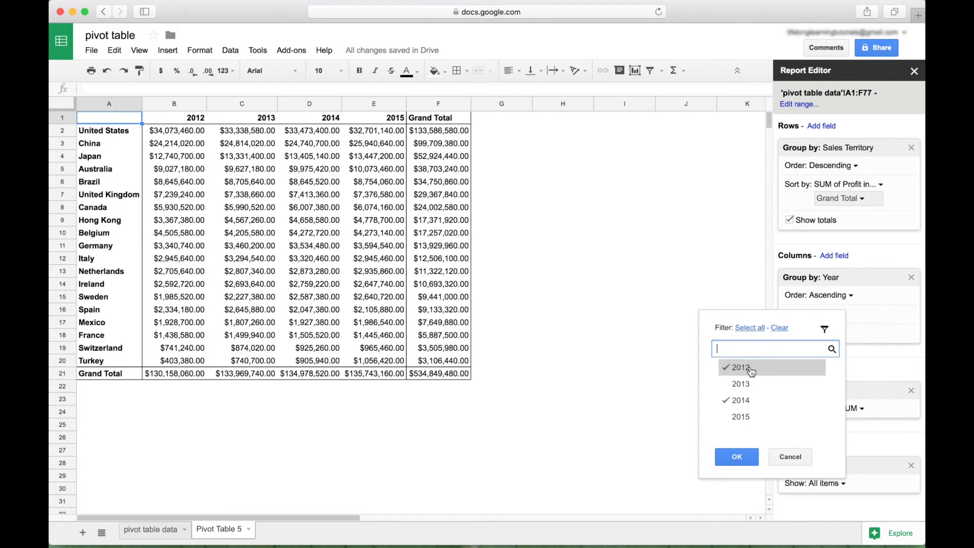
mouse_move(756, 371)
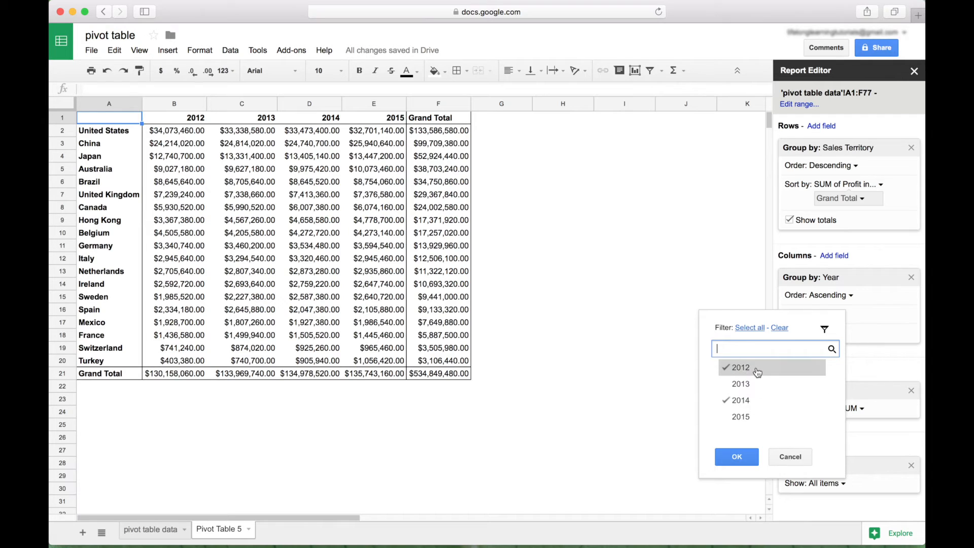
left_click(739, 367)
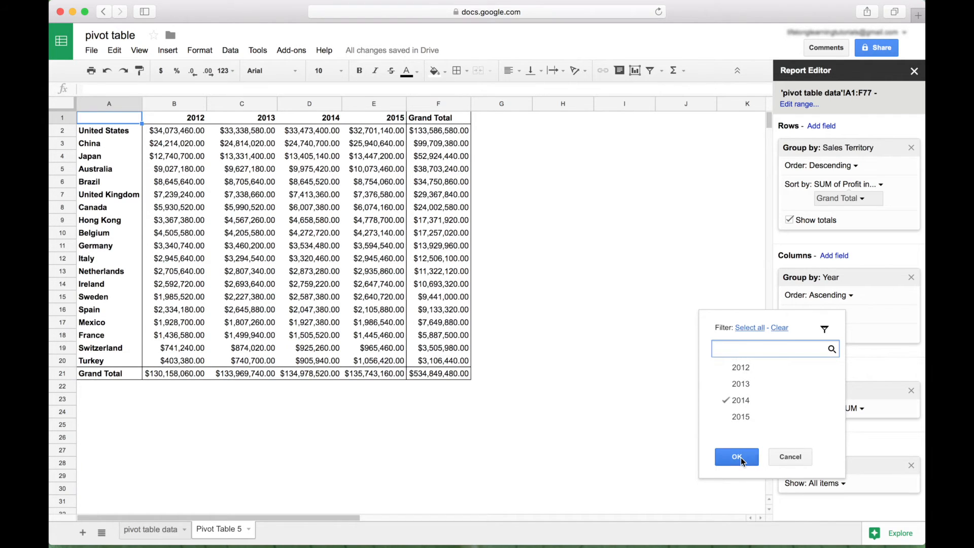
left_click(736, 456)
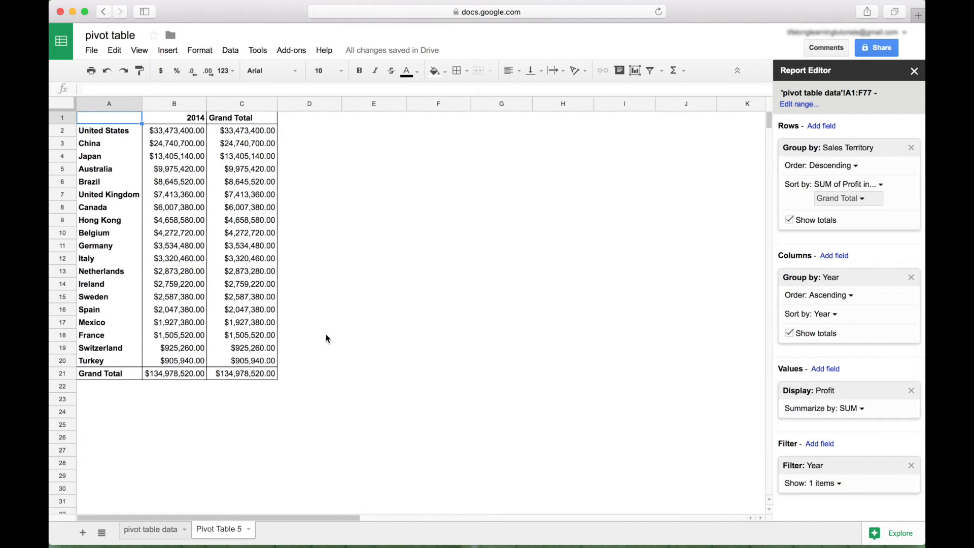
mouse_move(822, 473)
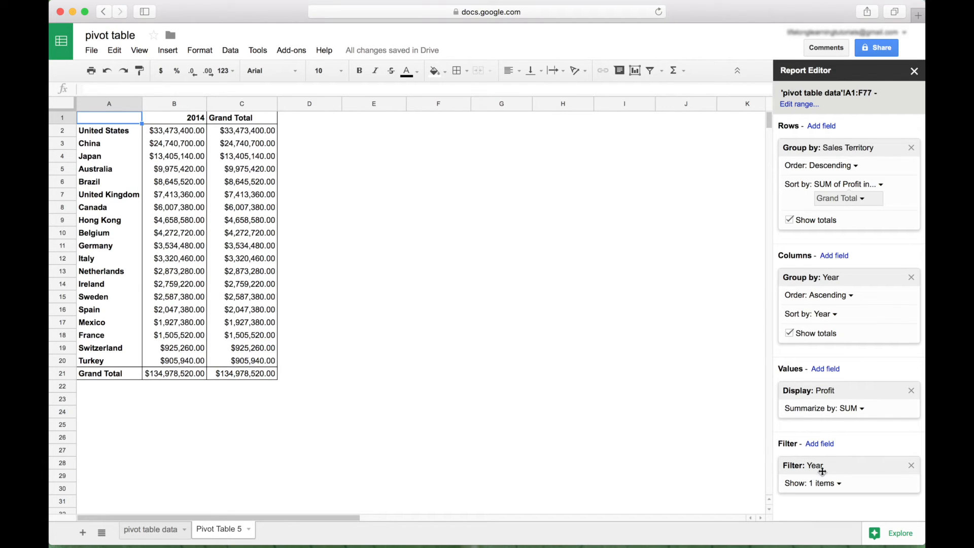
Step: Remove the Year filter so every territory's 2012–2015 profit shows again
left_click(911, 464)
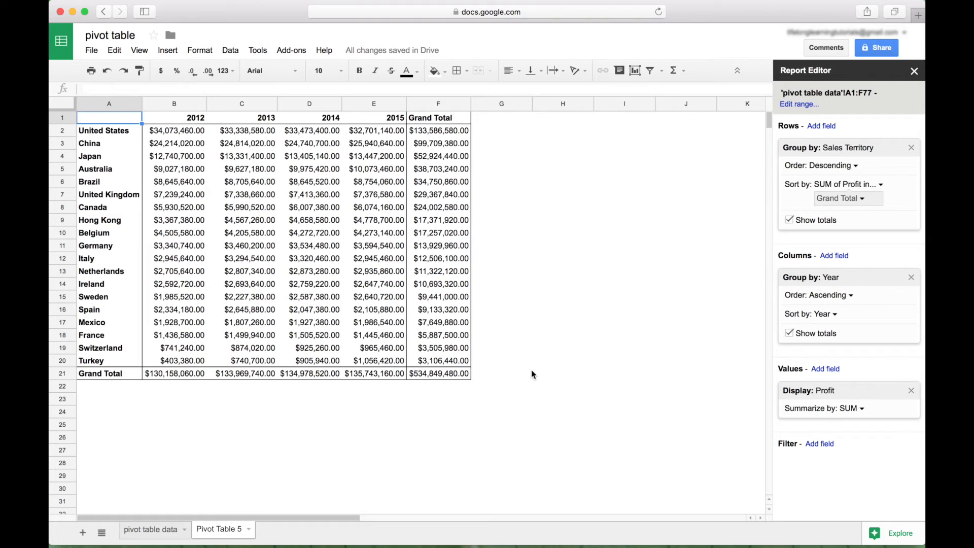
mouse_move(144, 303)
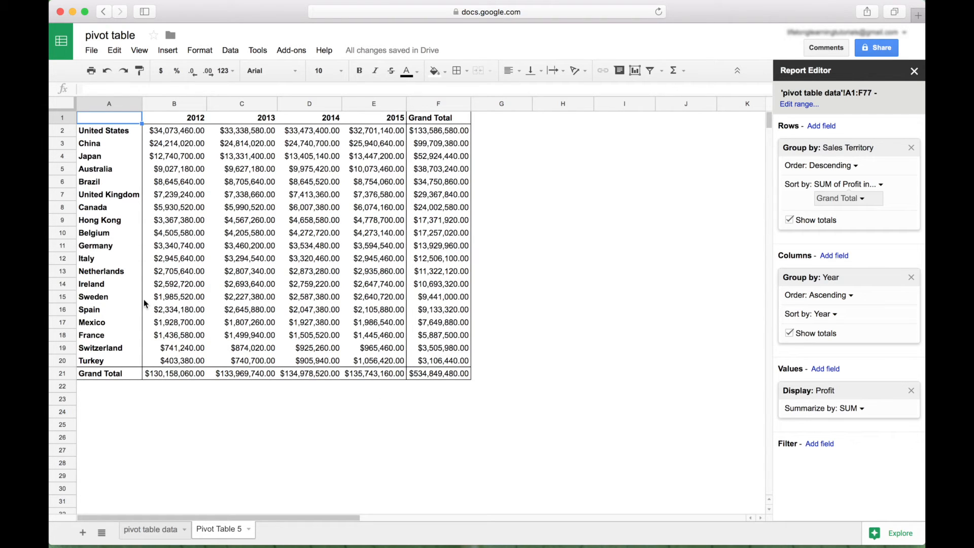
mouse_move(429, 278)
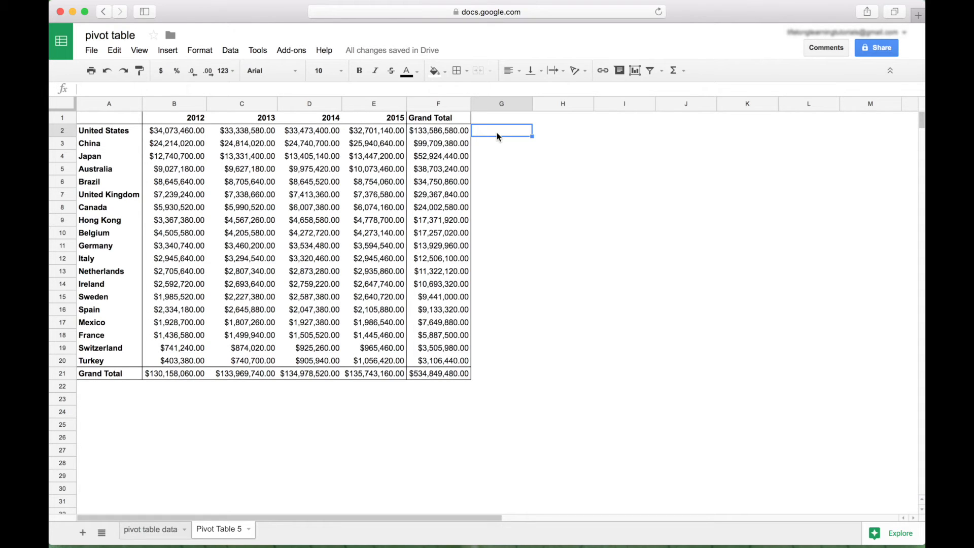
mouse_move(490, 137)
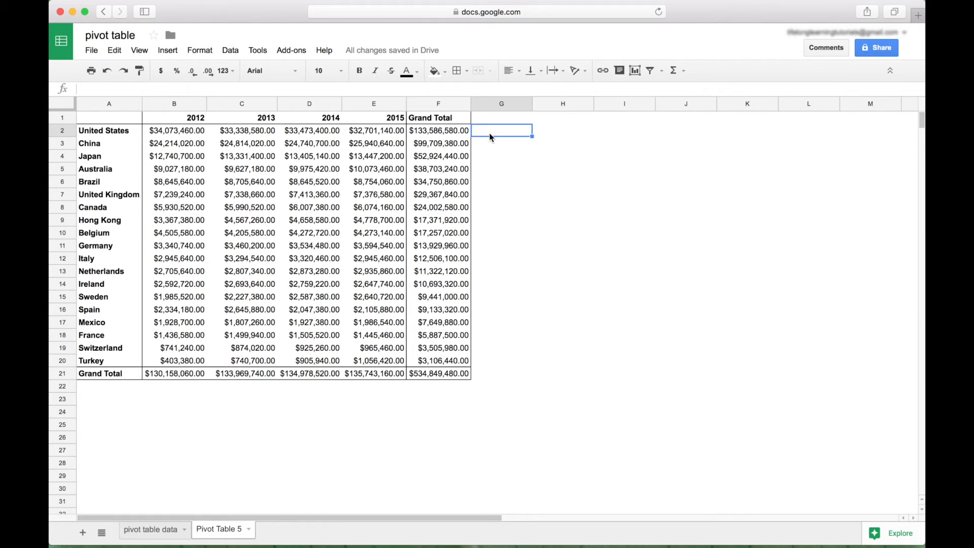
mouse_move(497, 135)
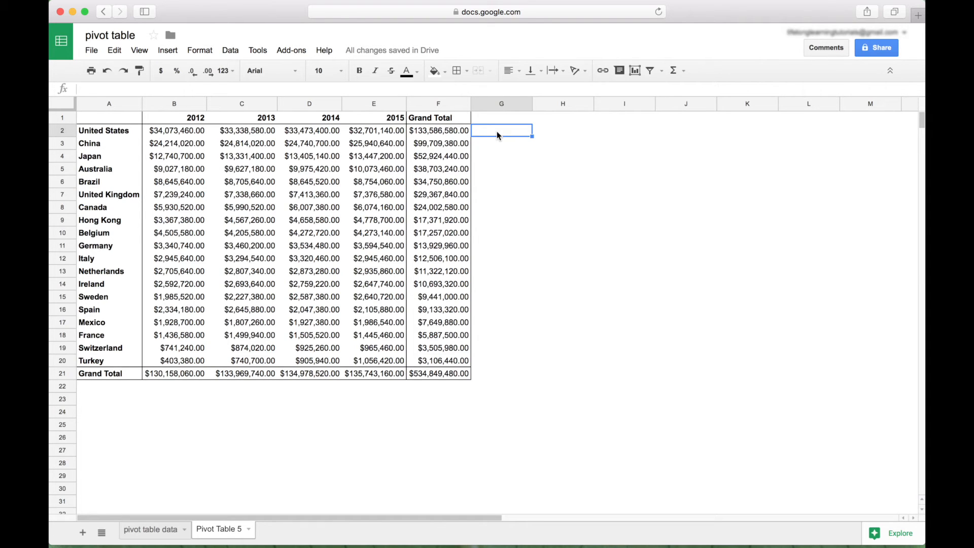
Step: Enter =SPARKLINE(B2:E2) in G2 to chart United States profit 2012–2015
type("=sp")
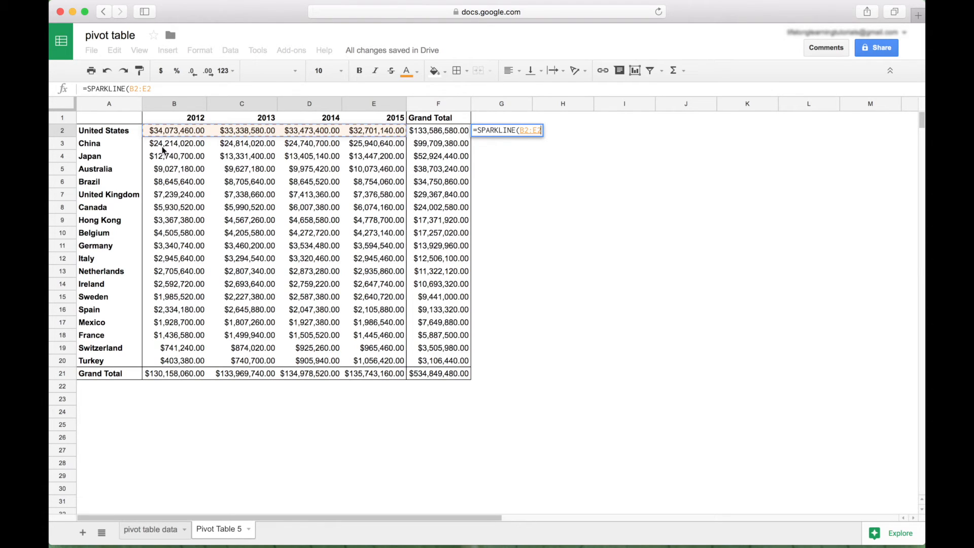
mouse_move(182, 143)
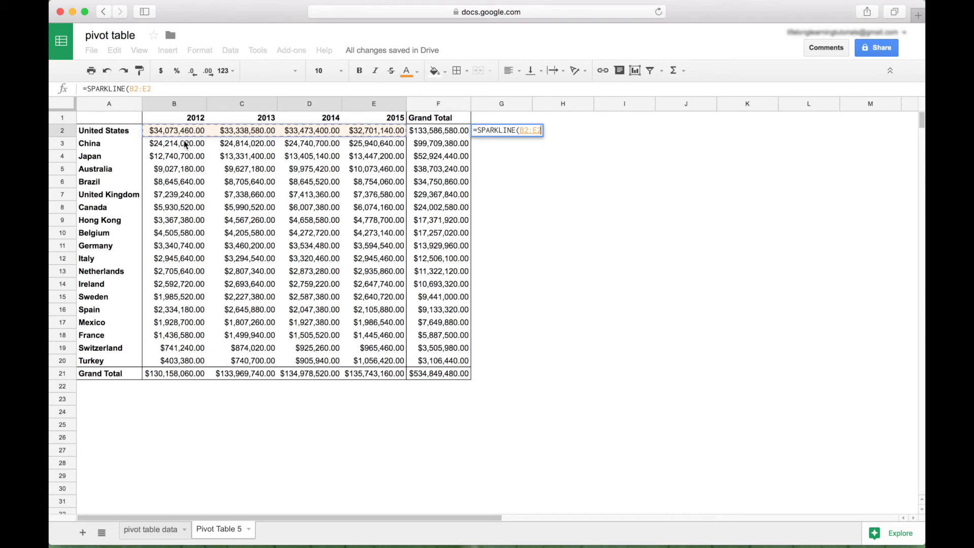
key("Return")
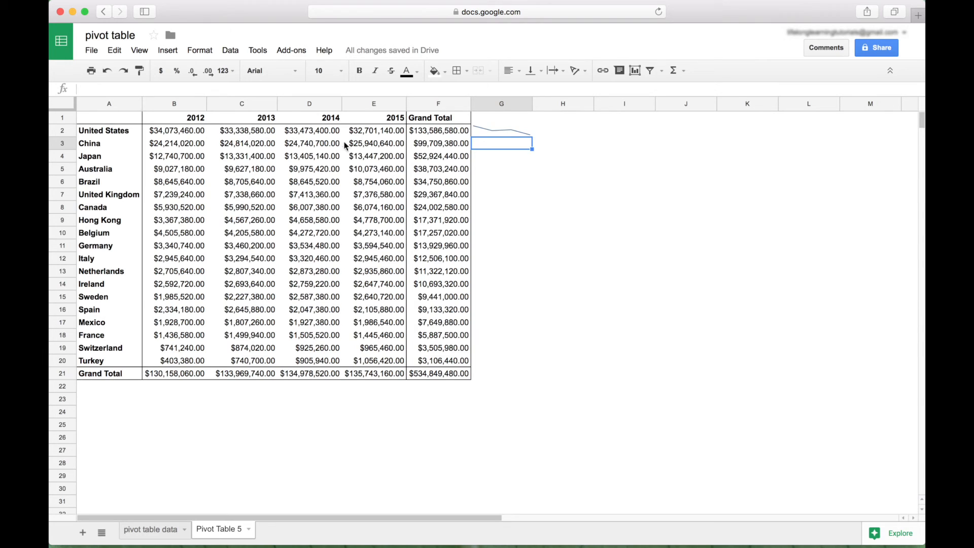
mouse_move(111, 143)
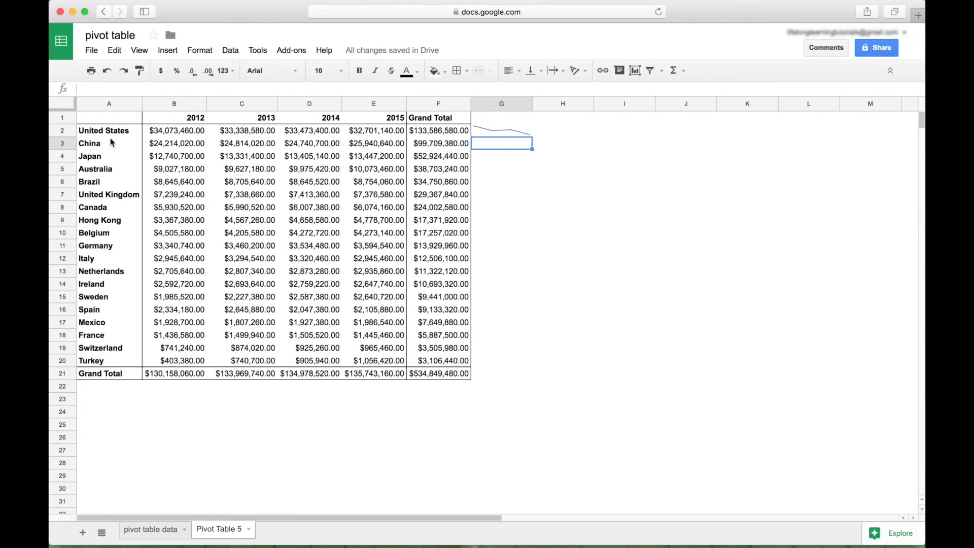
Step: Fill the sparkline formula from G2 down to G21 for every territory and Grand Total
left_click(501, 131)
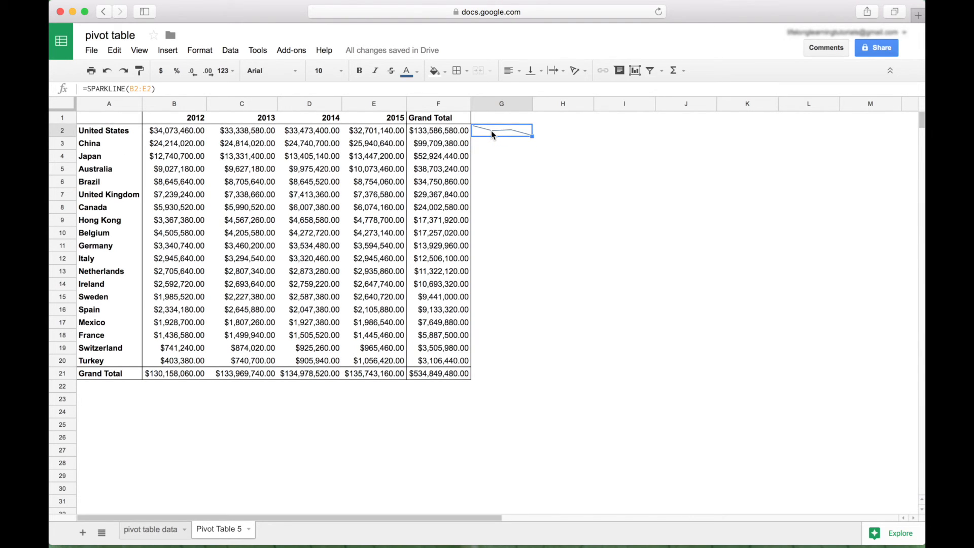
mouse_move(504, 238)
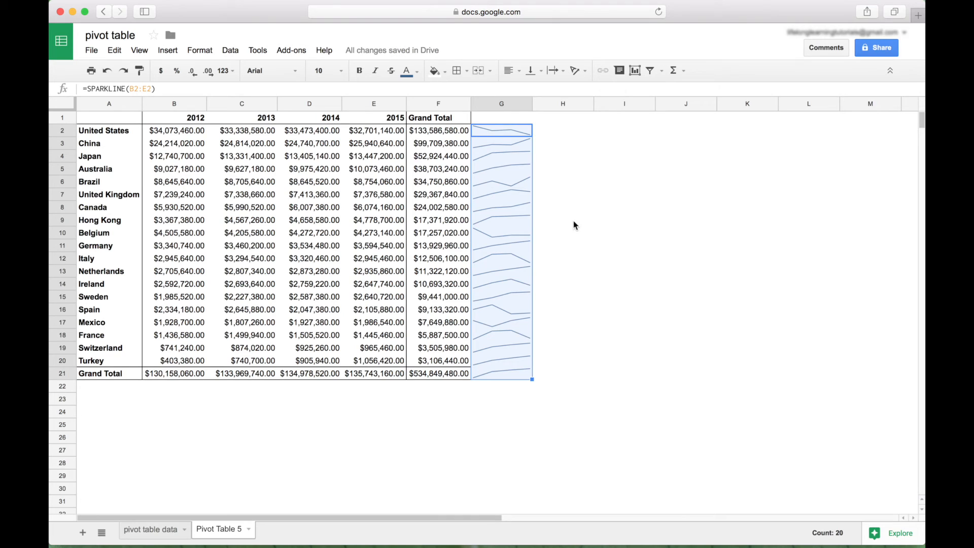
left_click(562, 181)
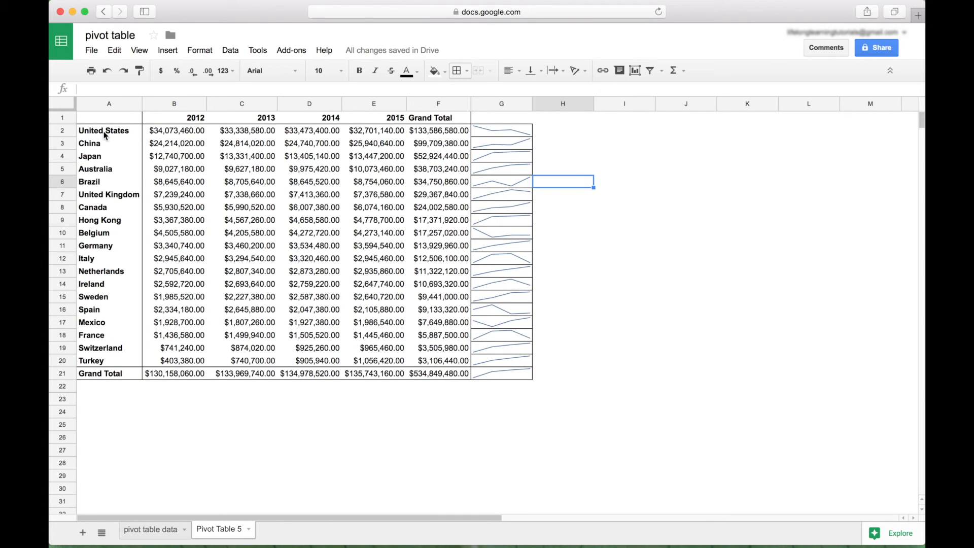
mouse_move(144, 135)
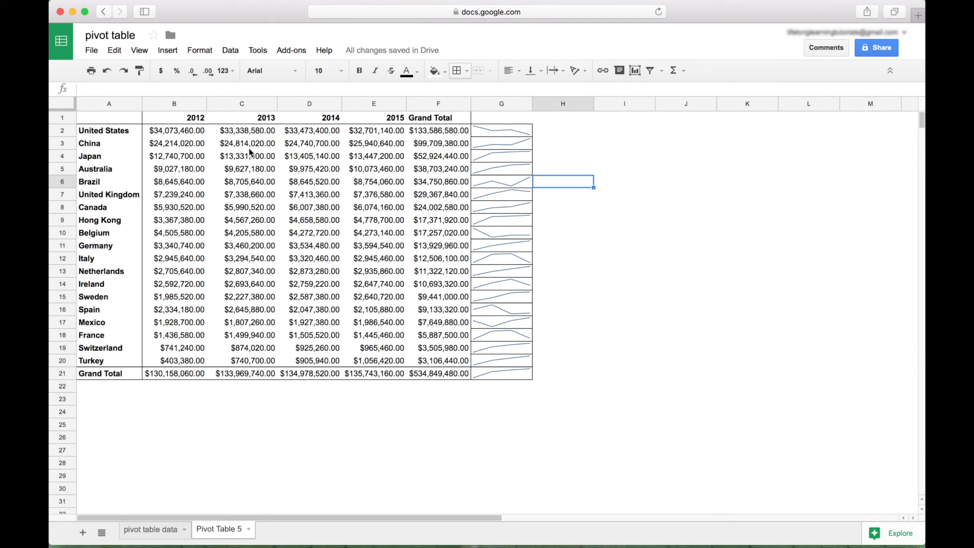
mouse_move(517, 169)
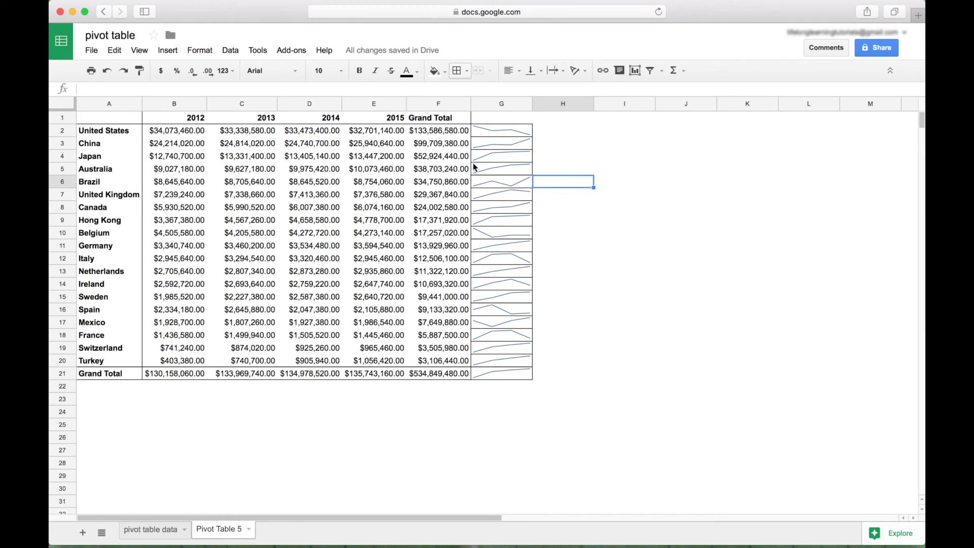
mouse_move(523, 161)
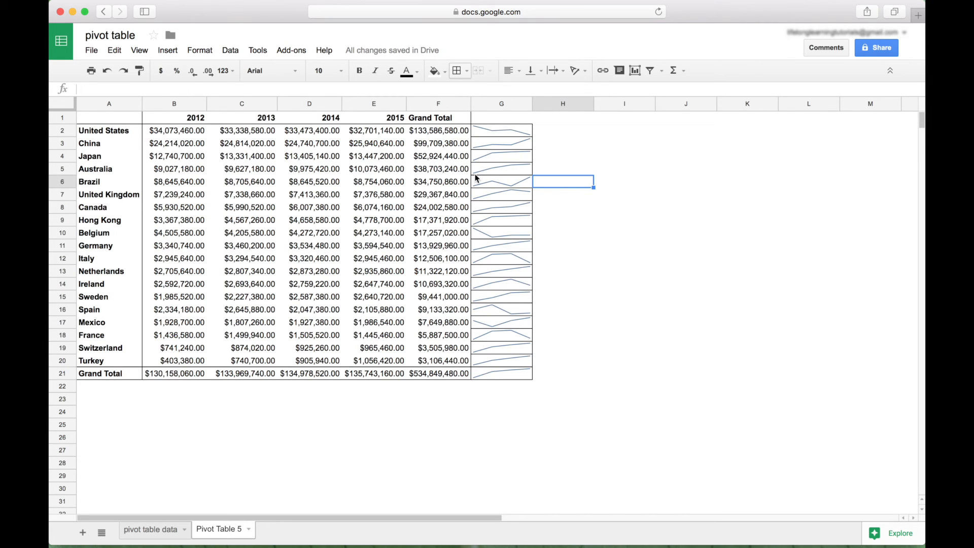
mouse_move(287, 140)
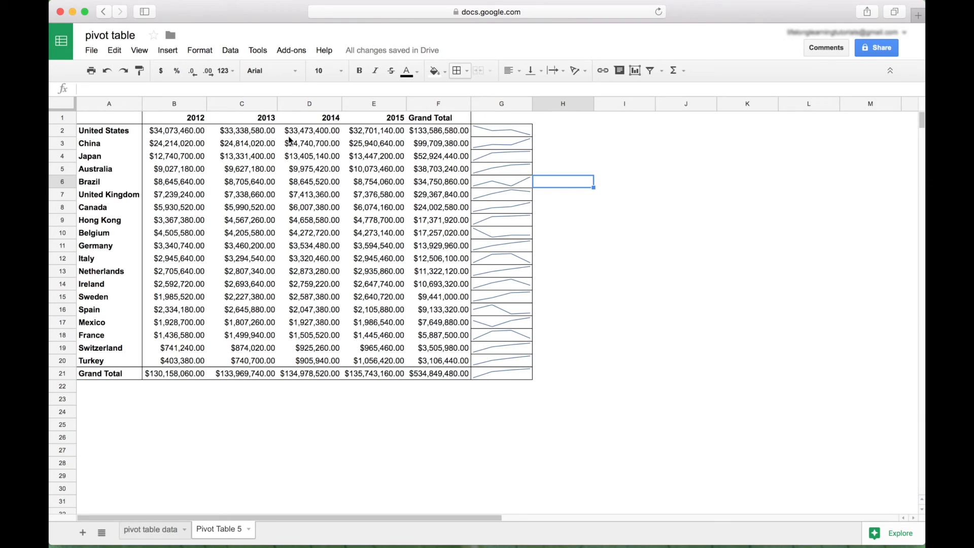
Step: Select pivot rows 2–21 and increase their height to enlarge the sparklines
left_click(99, 373)
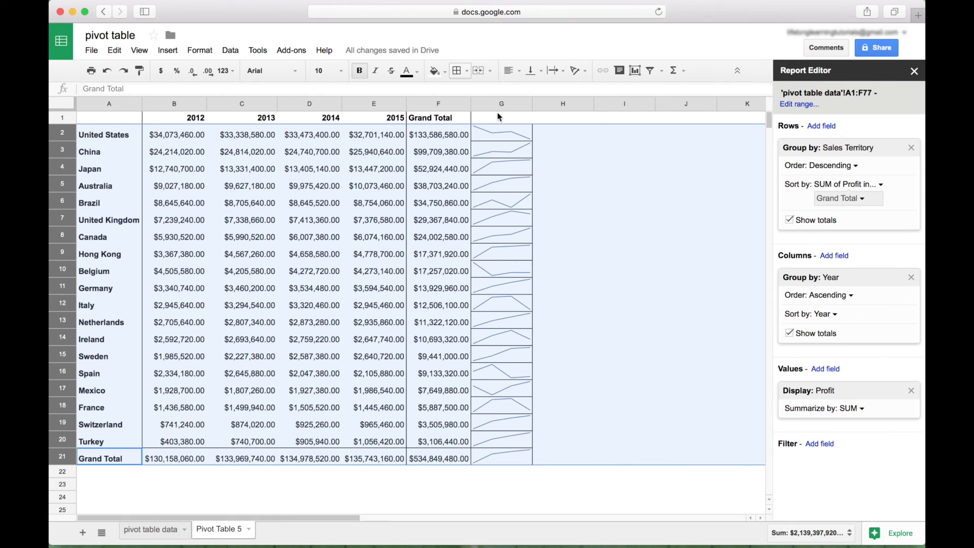
mouse_move(497, 477)
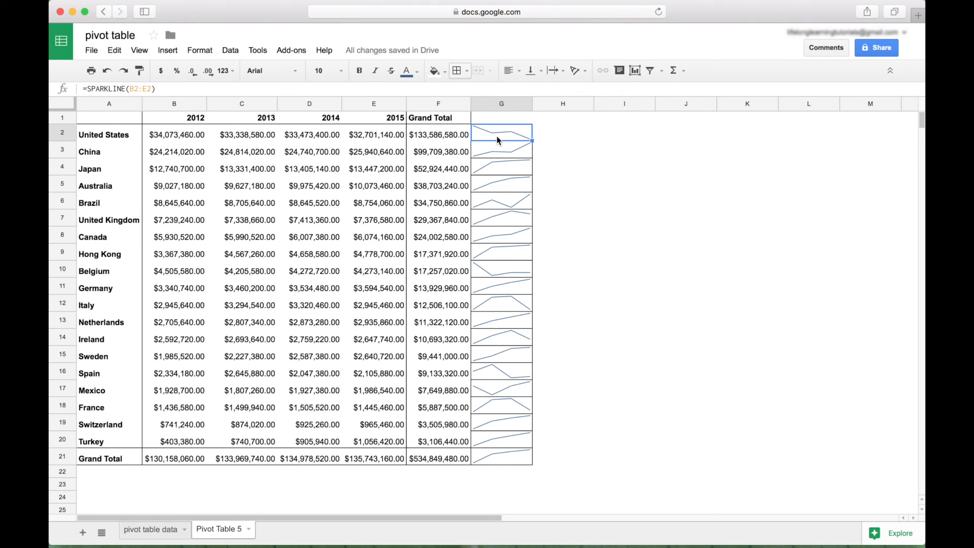
mouse_move(184, 142)
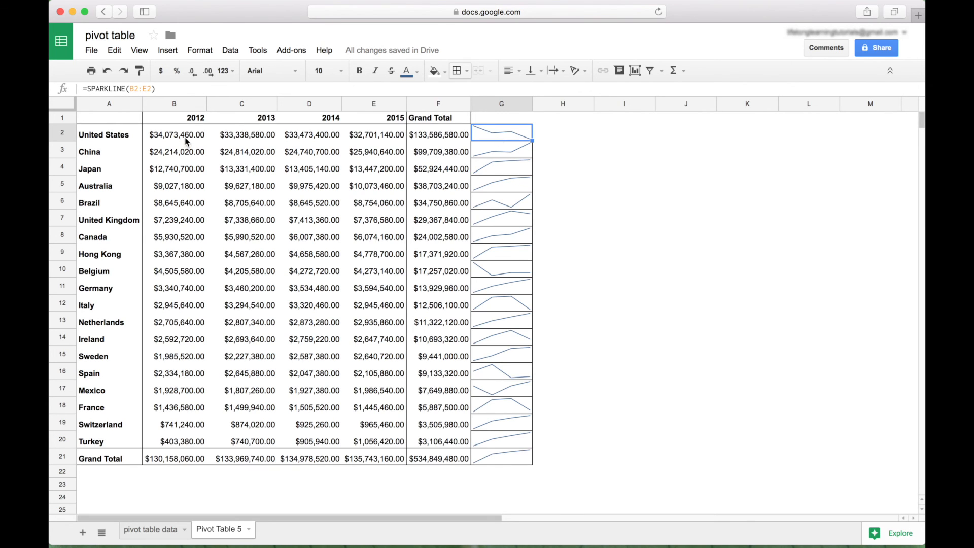
Step: Insert a clustered column chart of each territory's 2012–2015 profit from the pivot data
left_click(176, 134)
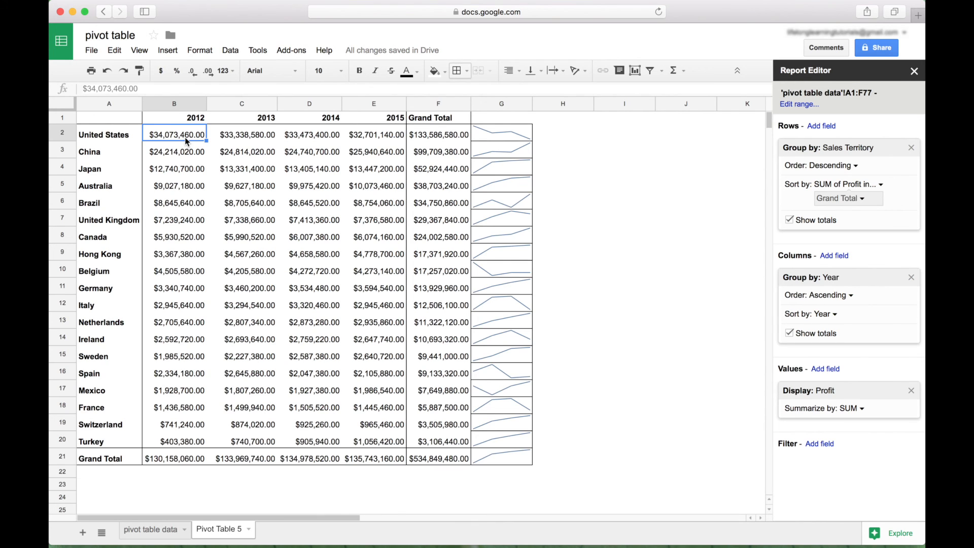
mouse_move(185, 195)
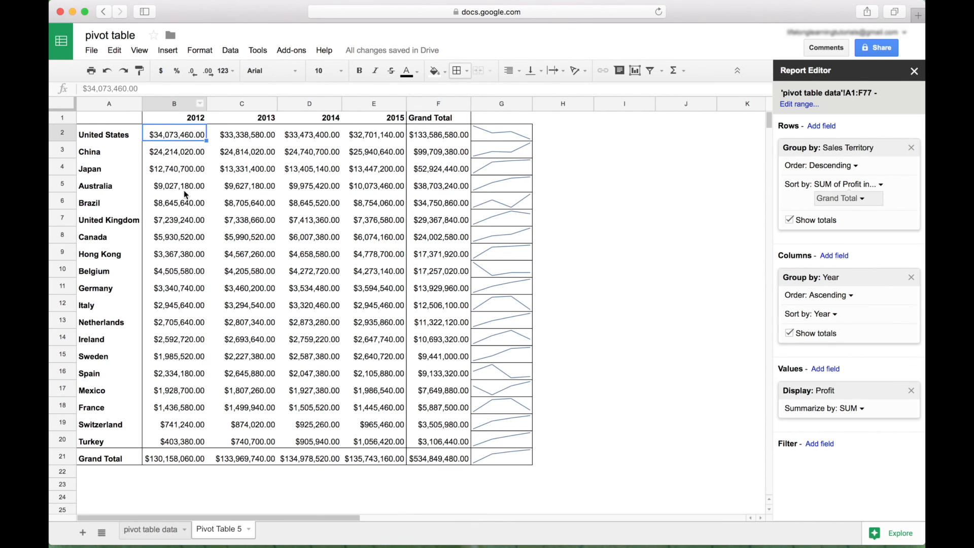
mouse_move(399, 256)
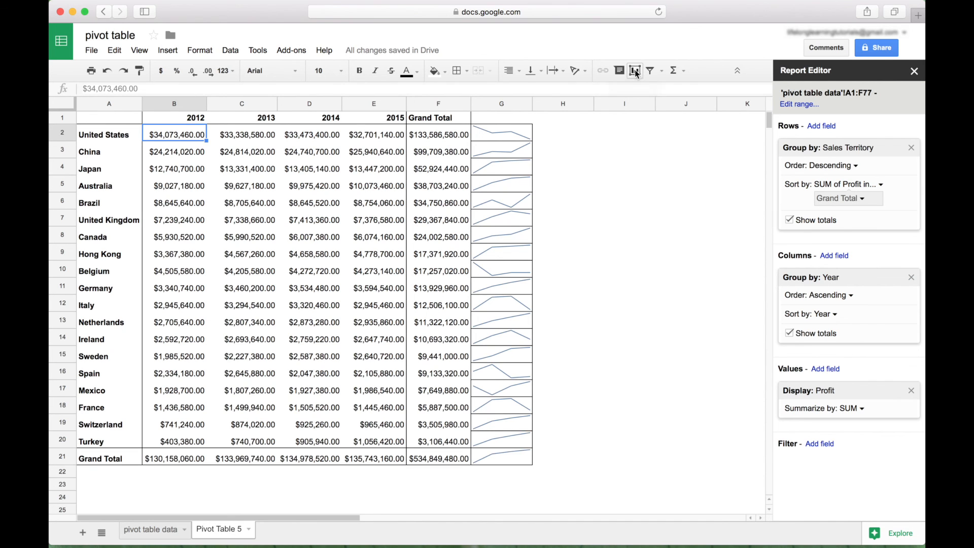
mouse_move(633, 70)
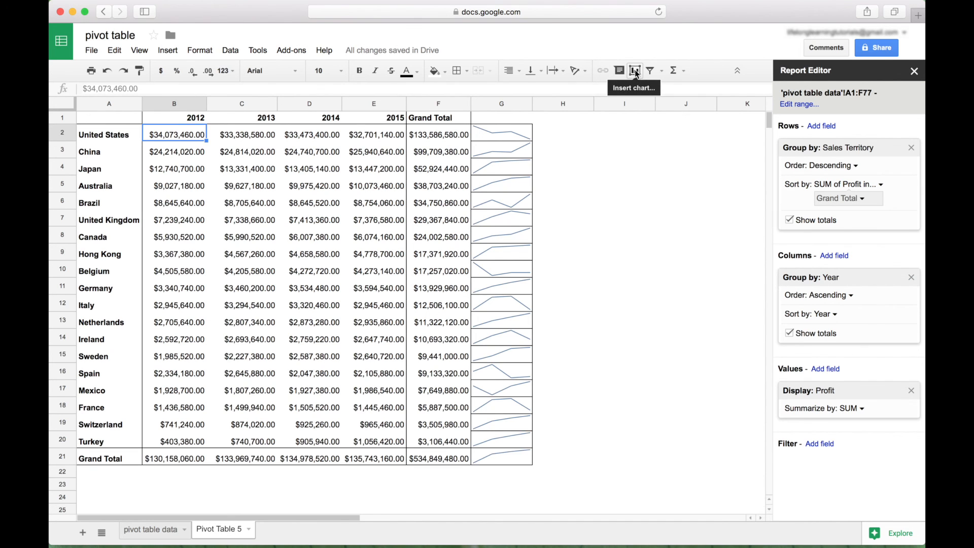
left_click(632, 70)
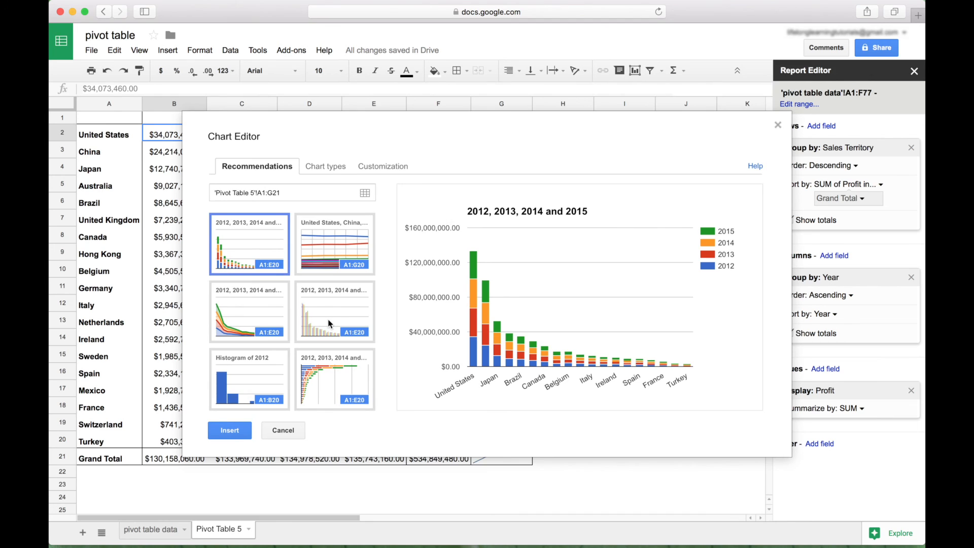
left_click(334, 312)
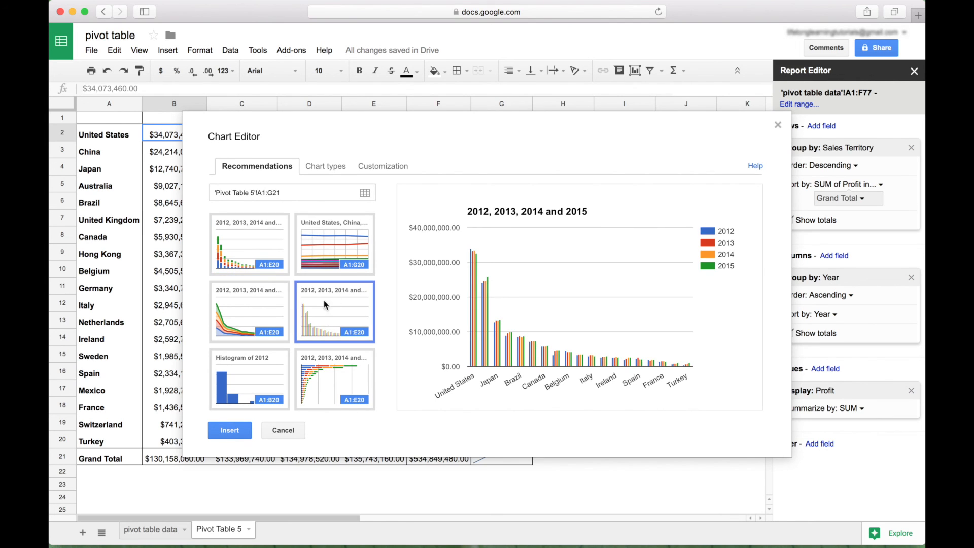
mouse_move(346, 316)
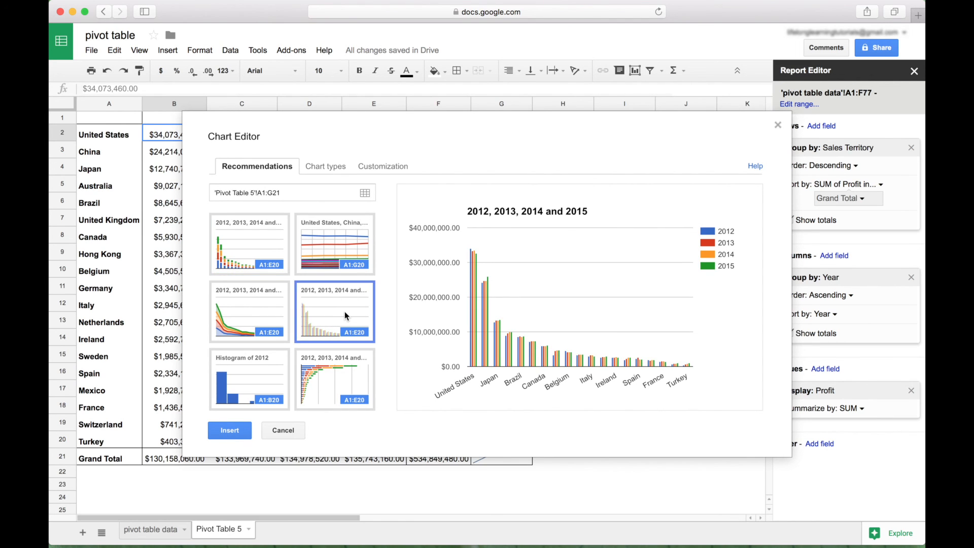
left_click(229, 430)
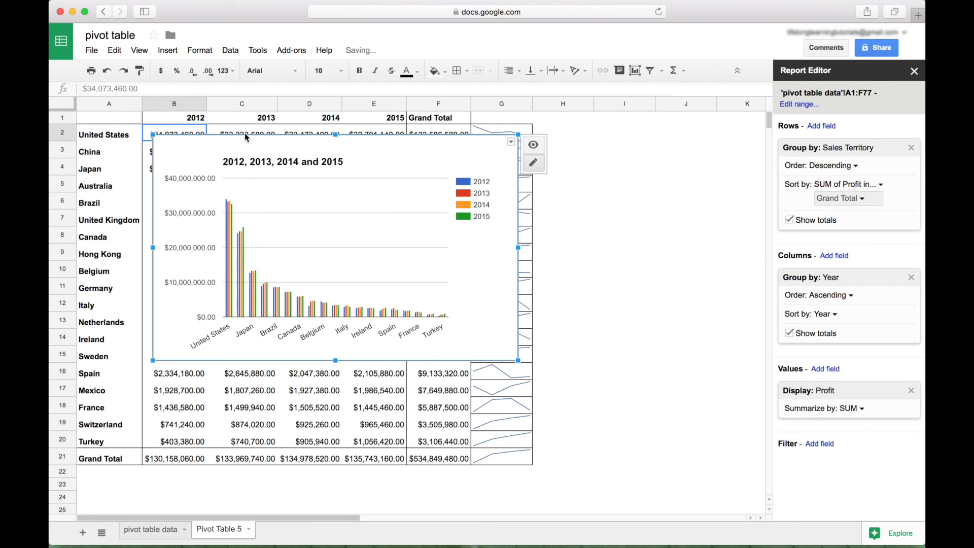